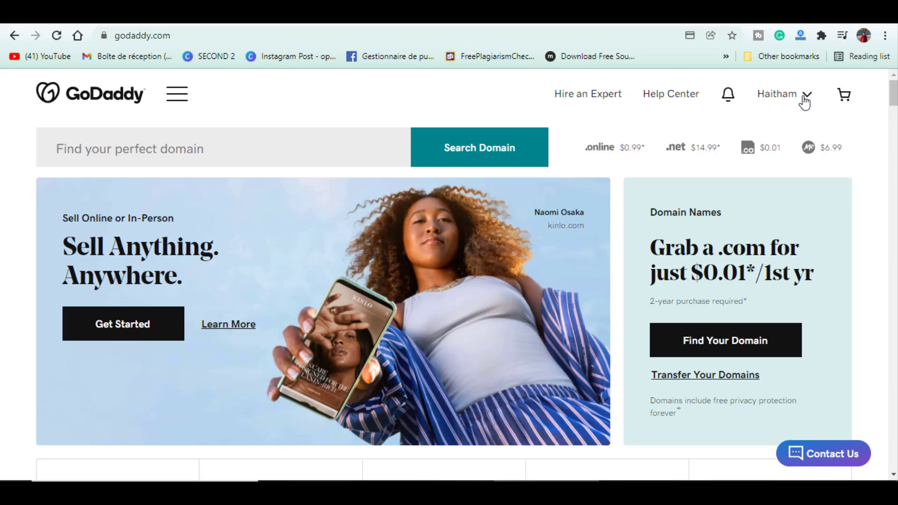
Reach GoDaddy My Products and scroll to the Domains section listing geekblogging.online.
left_click(780, 94)
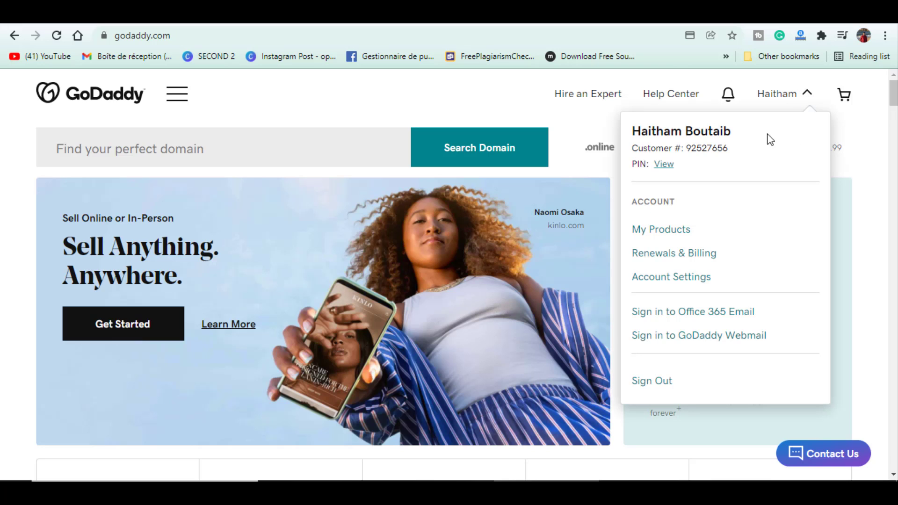
left_click(660, 229)
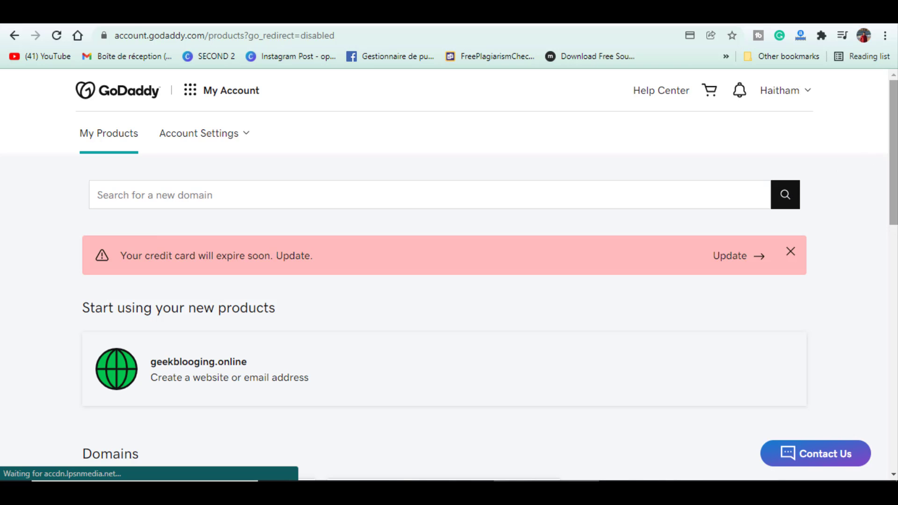
scroll("down", 3)
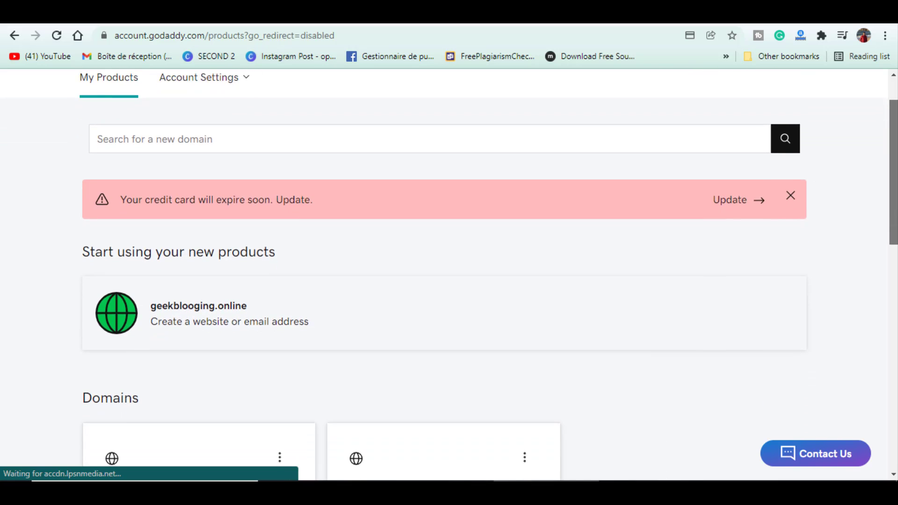
scroll("down", 3)
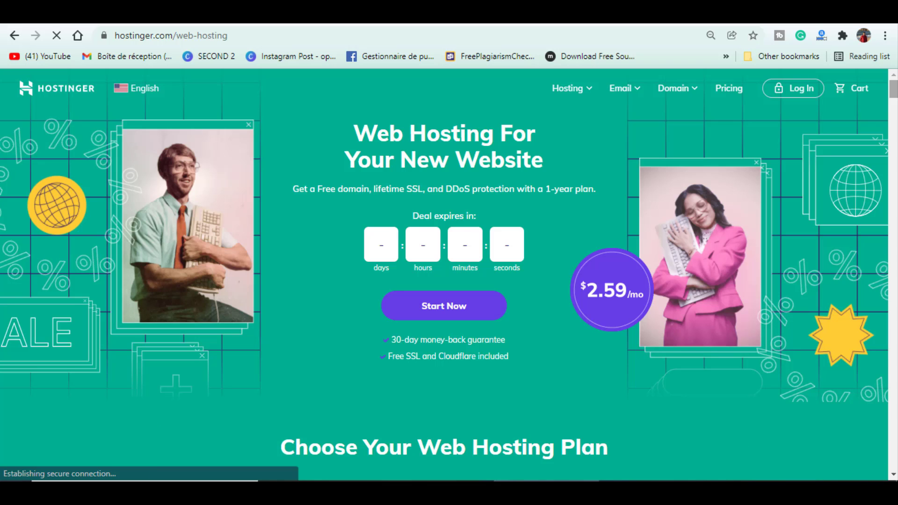
Choose Premium Shared Hosting with the 48-month billing period.
scroll("down", 3)
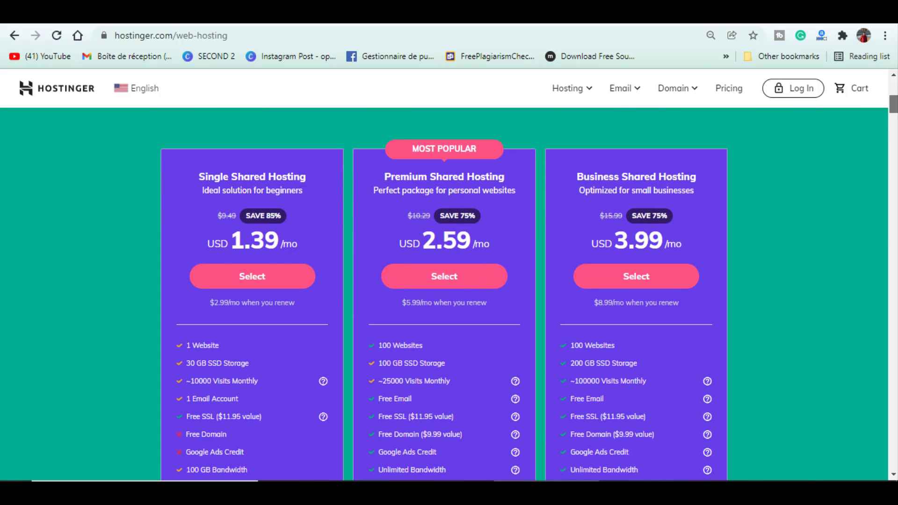
scroll("down", 3)
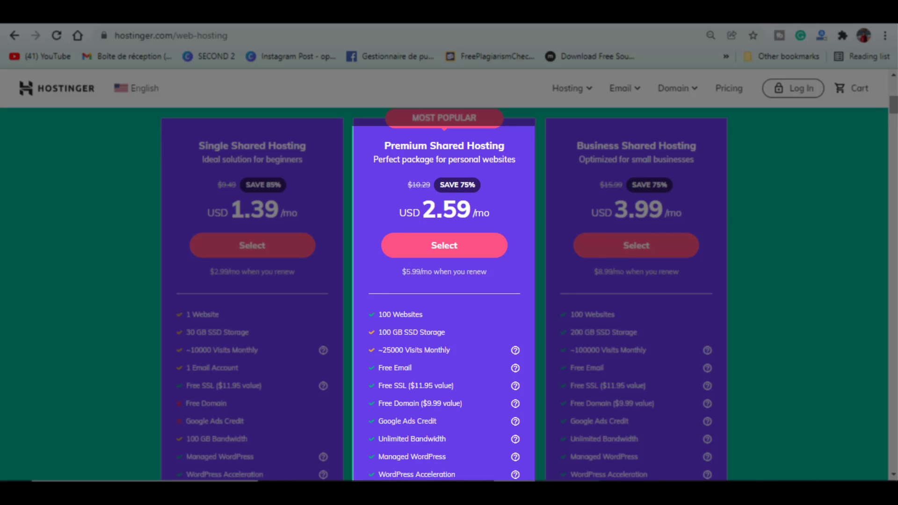
mouse_move(443, 245)
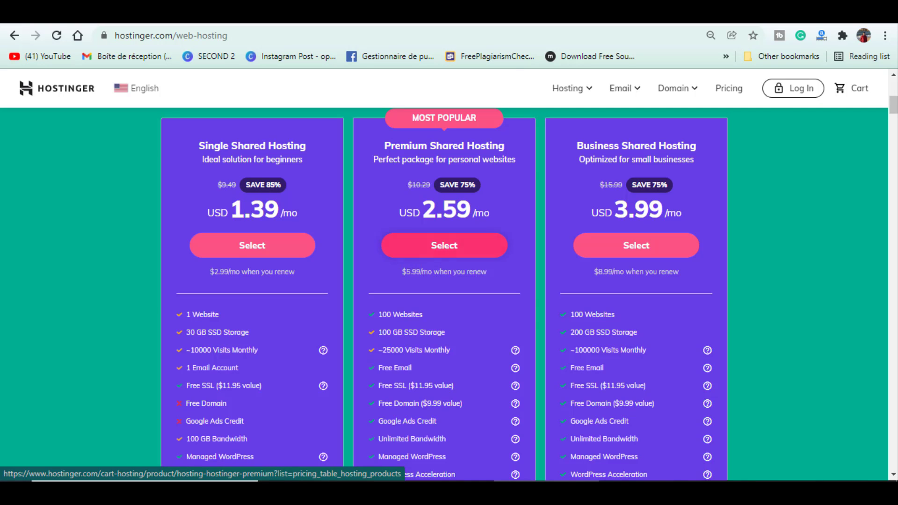
left_click(443, 245)
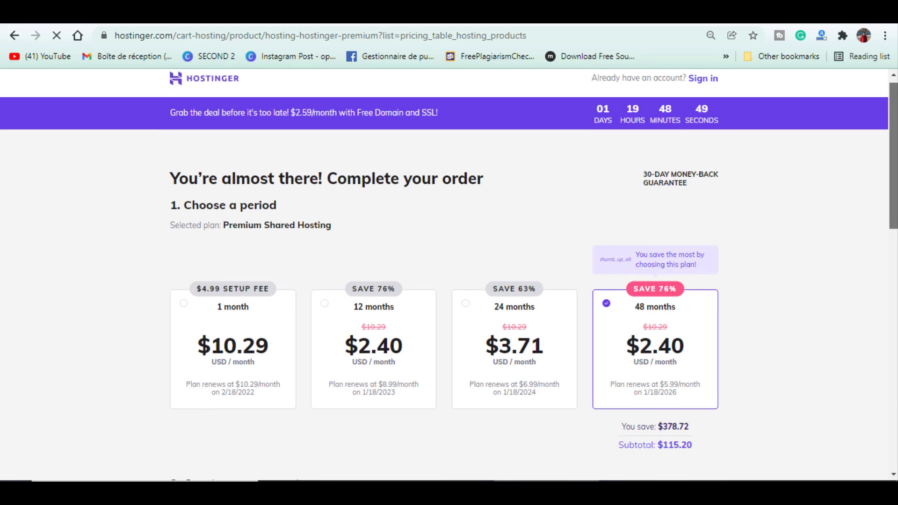
scroll("down", 3)
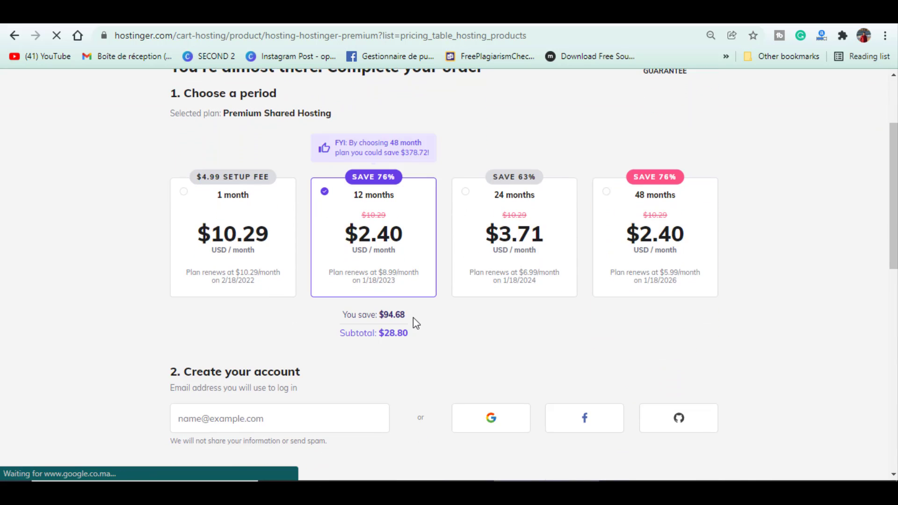
mouse_move(661, 243)
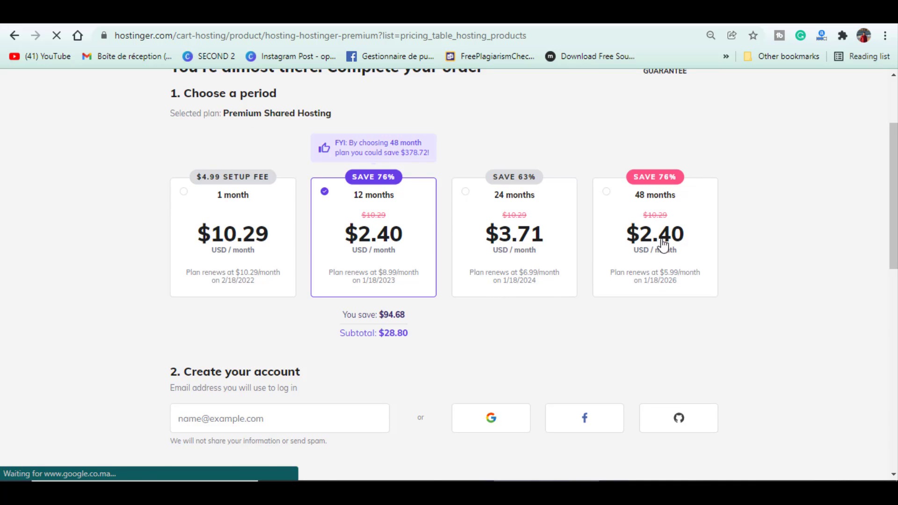
left_click(655, 235)
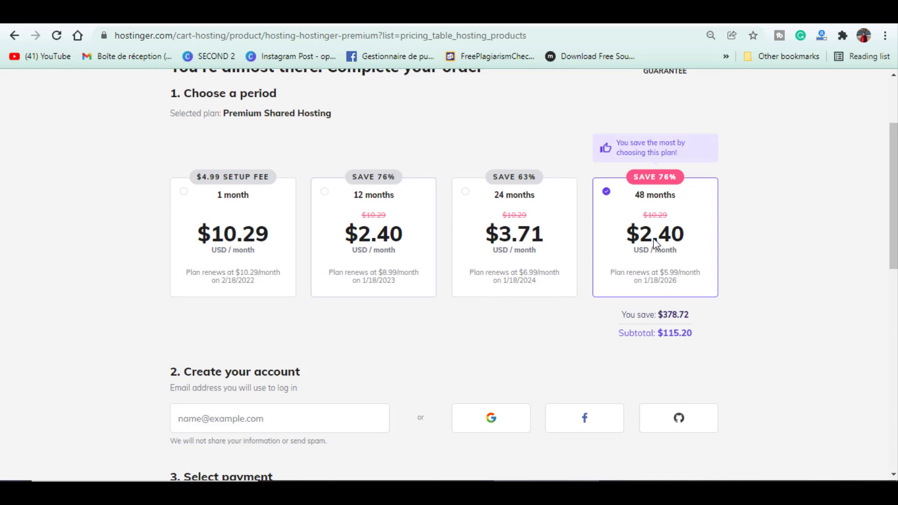
mouse_move(670, 321)
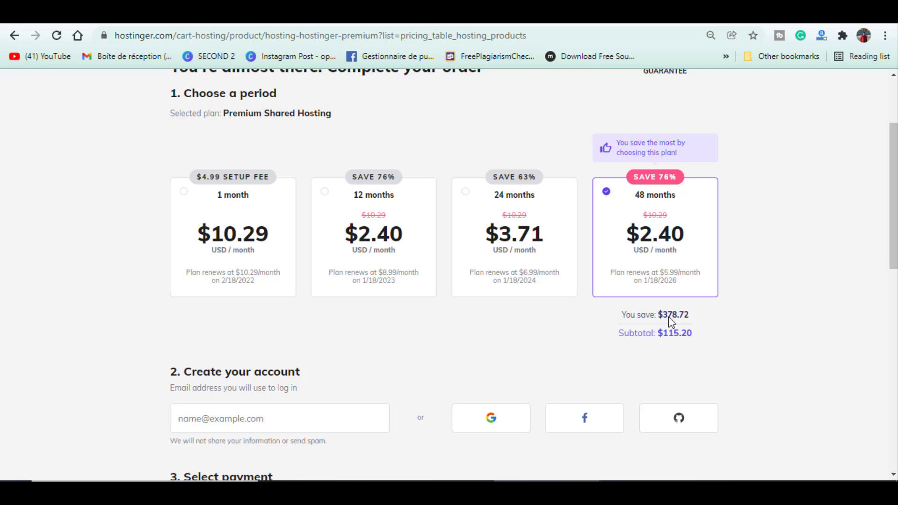
Review the checkout down to the payment section showing the GEEKBLOGGING coupon and $115.20 total.
scroll("down", 3)
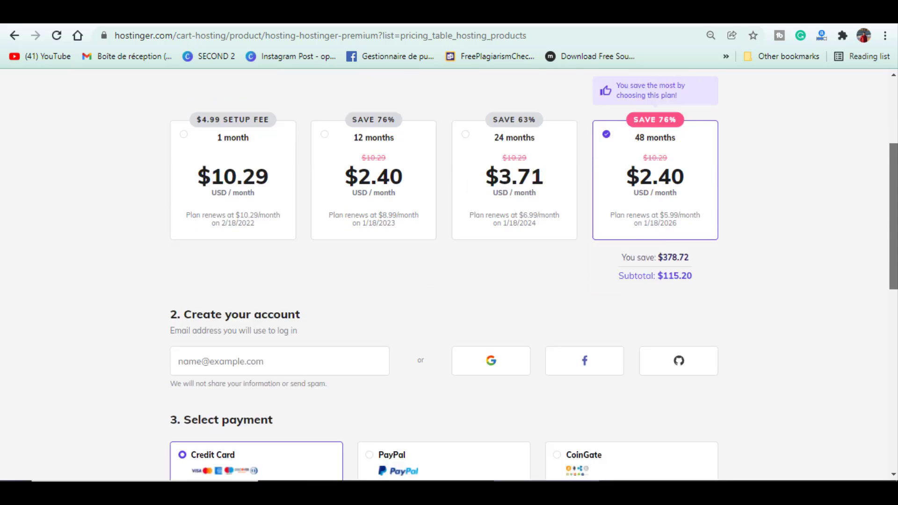
scroll("down", 3)
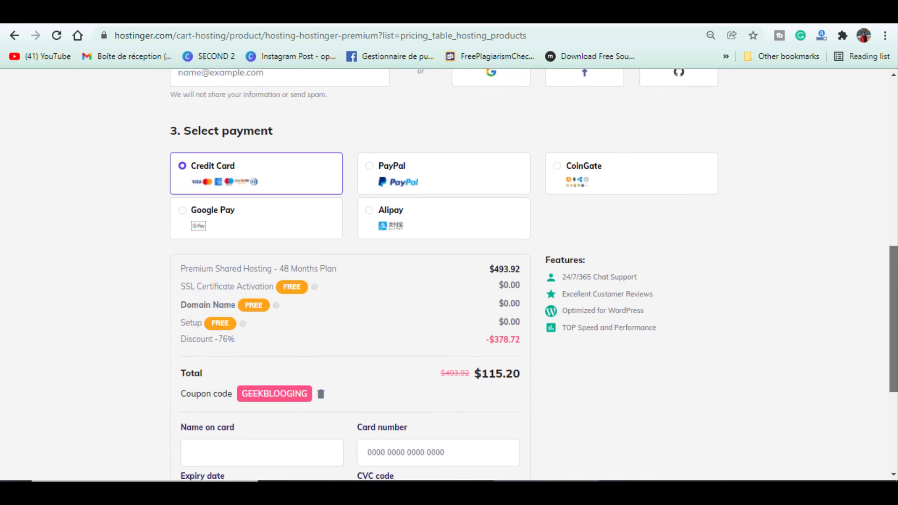
scroll("down", 3)
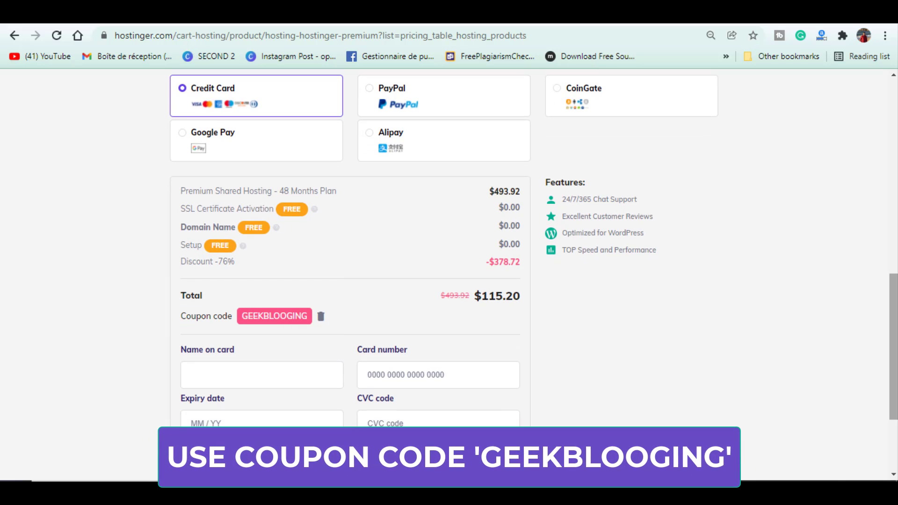
scroll("down", 3)
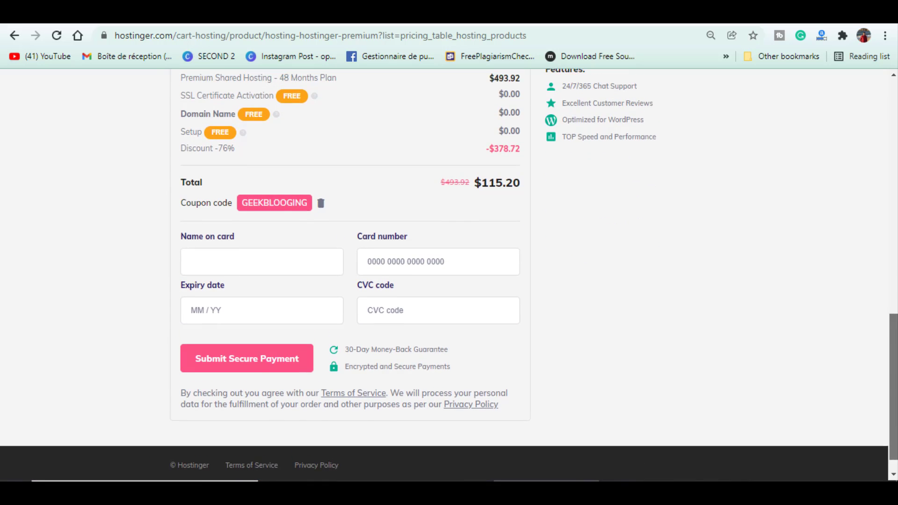
scroll("up", 3)
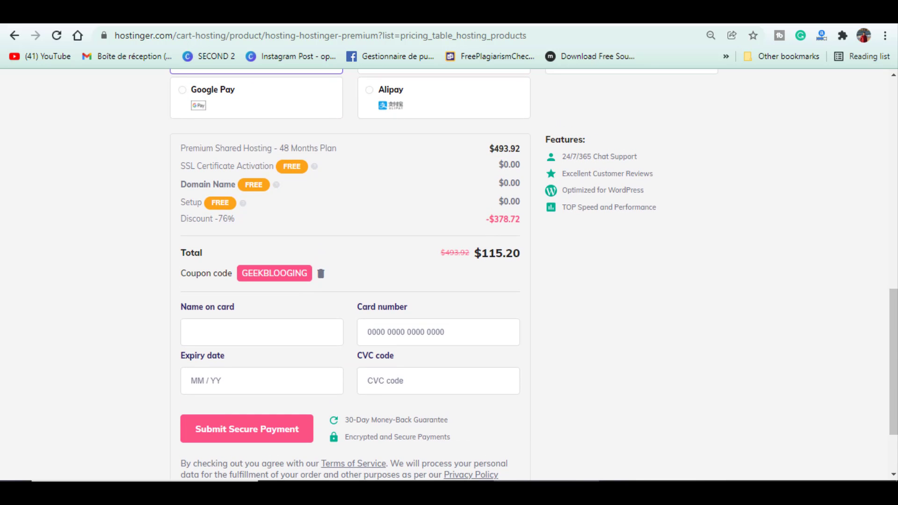
Return to the plans, choose Business Shared Hosting and change its billing period.
left_click(14, 36)
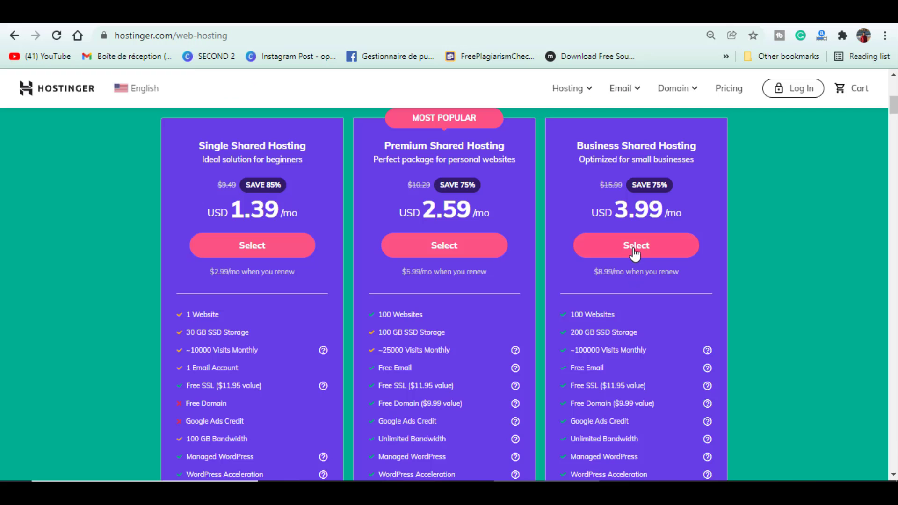
mouse_move(636, 245)
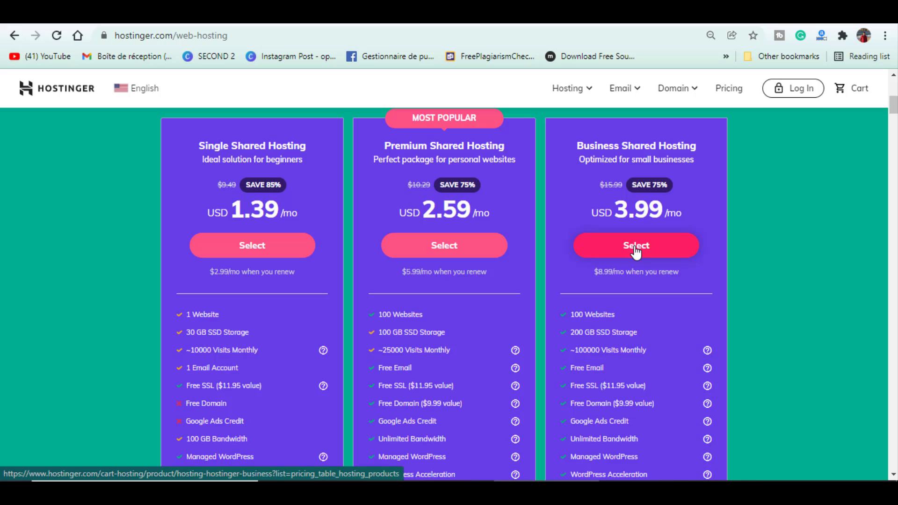
left_click(635, 245)
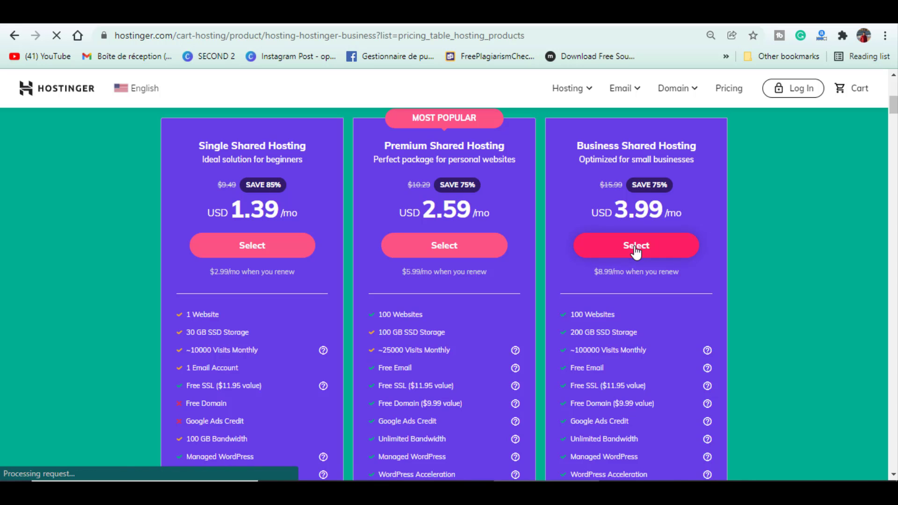
left_click(635, 245)
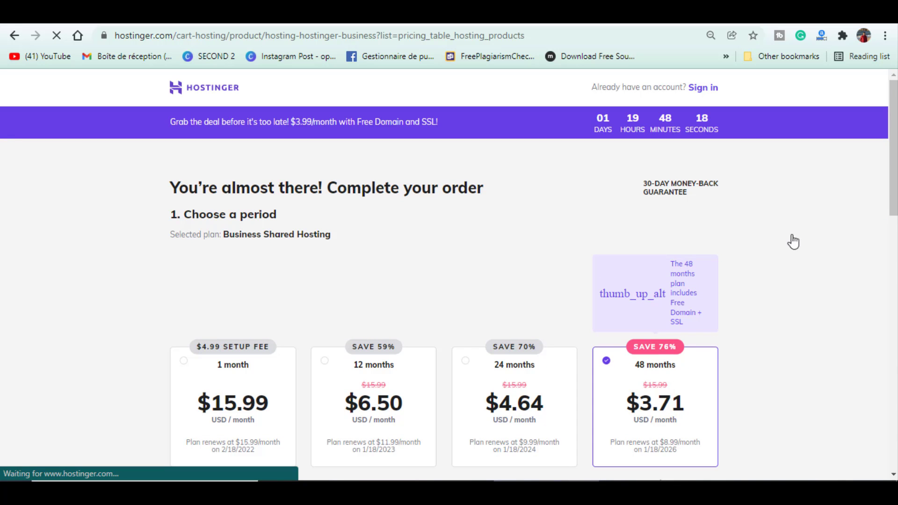
scroll("down", 3)
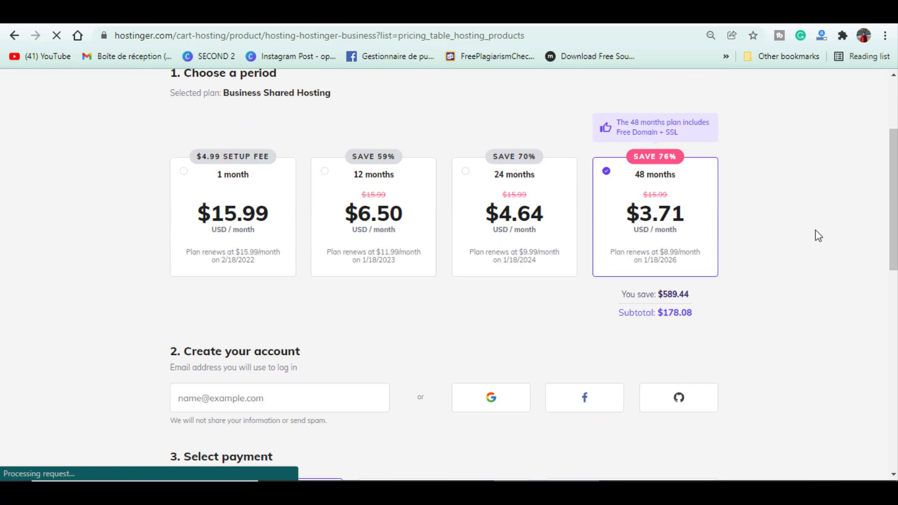
mouse_move(369, 234)
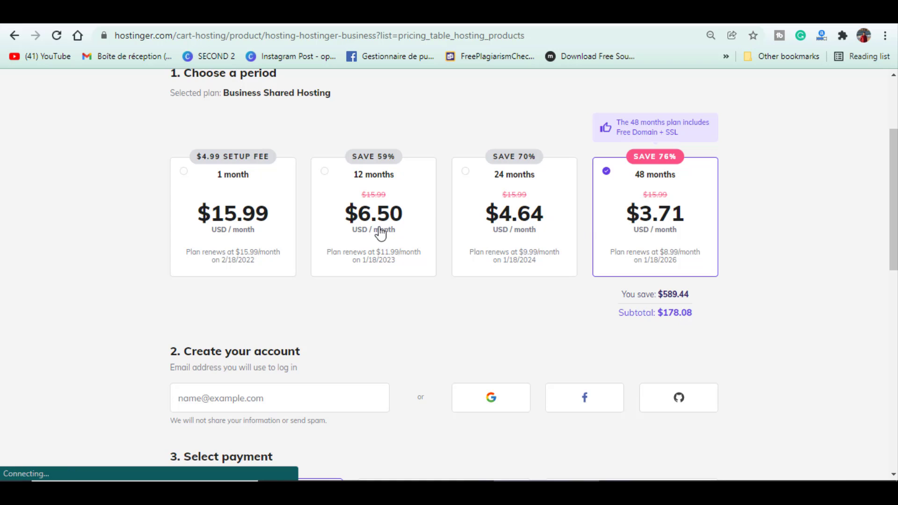
left_click(373, 216)
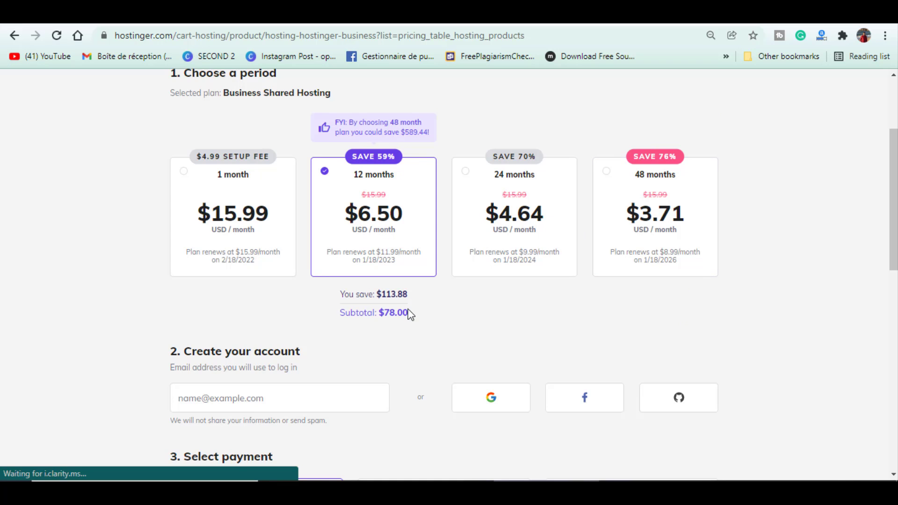
mouse_move(384, 321)
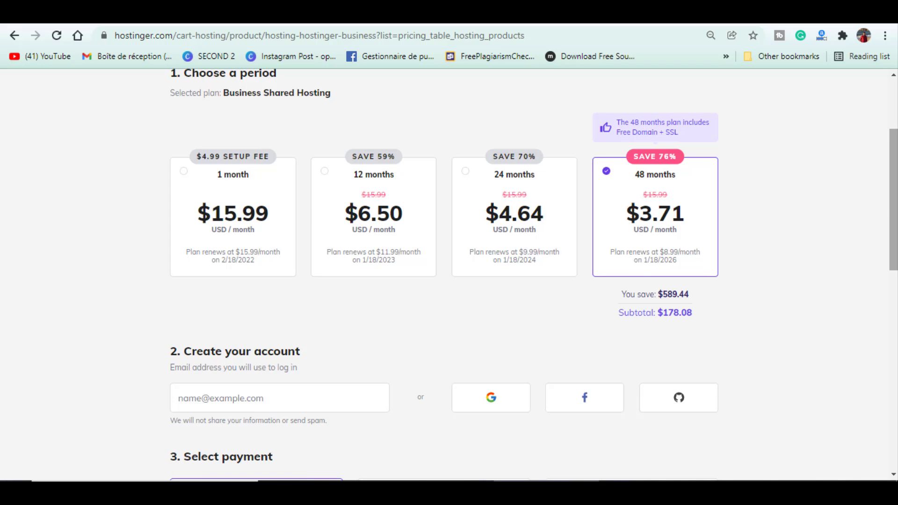
Scroll the checkout down to the credit card payment form.
scroll("down", 3)
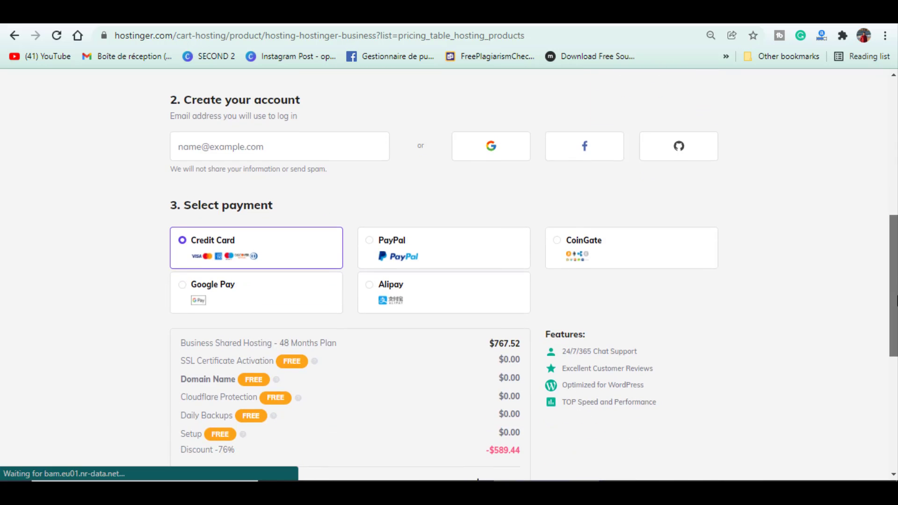
scroll("down", 3)
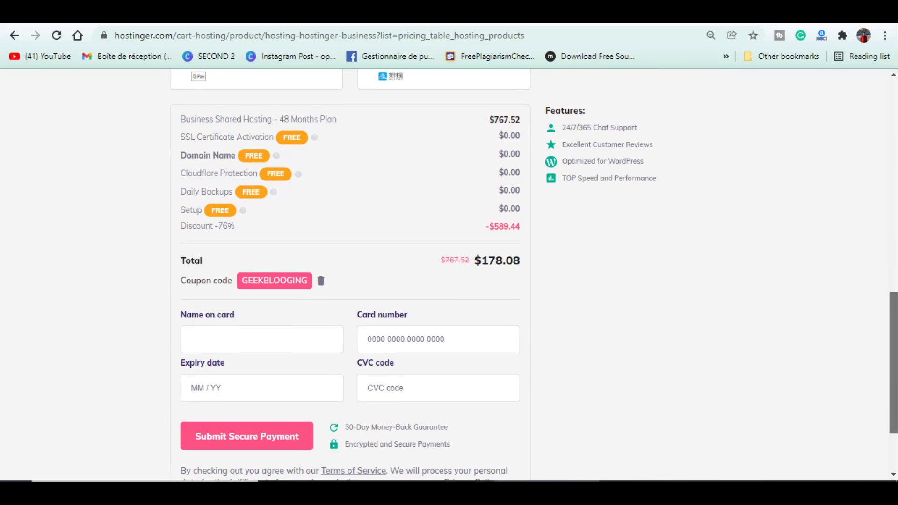
scroll("down", 3)
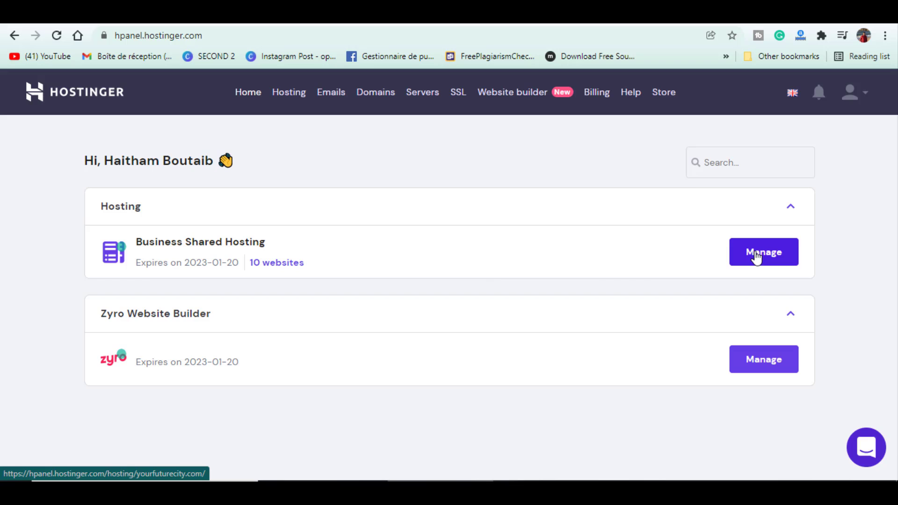
Manage Business Shared Hosting and view account details down to the dns-parking.com nameservers.
left_click(763, 251)
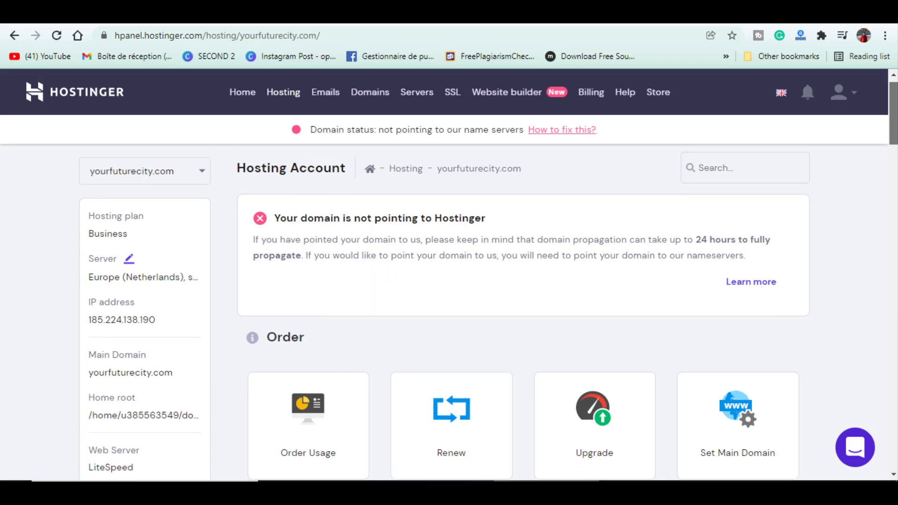
scroll("down", 3)
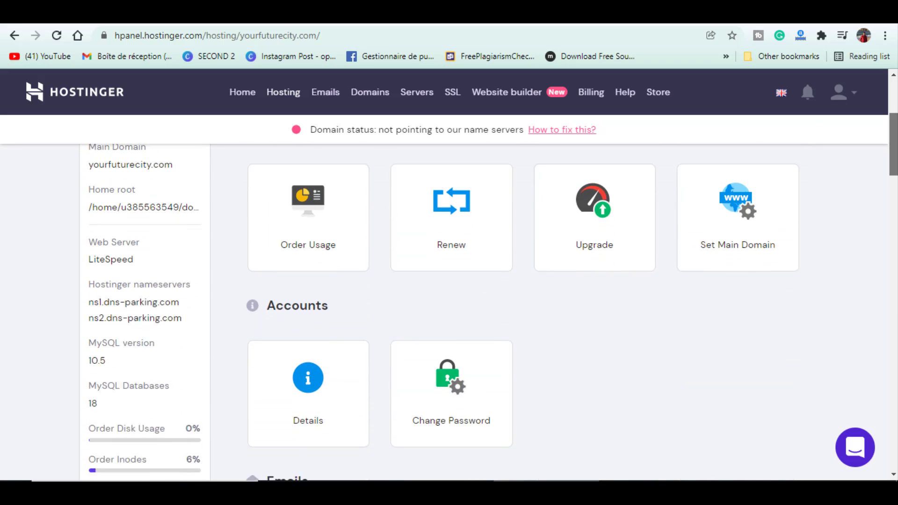
left_click(308, 394)
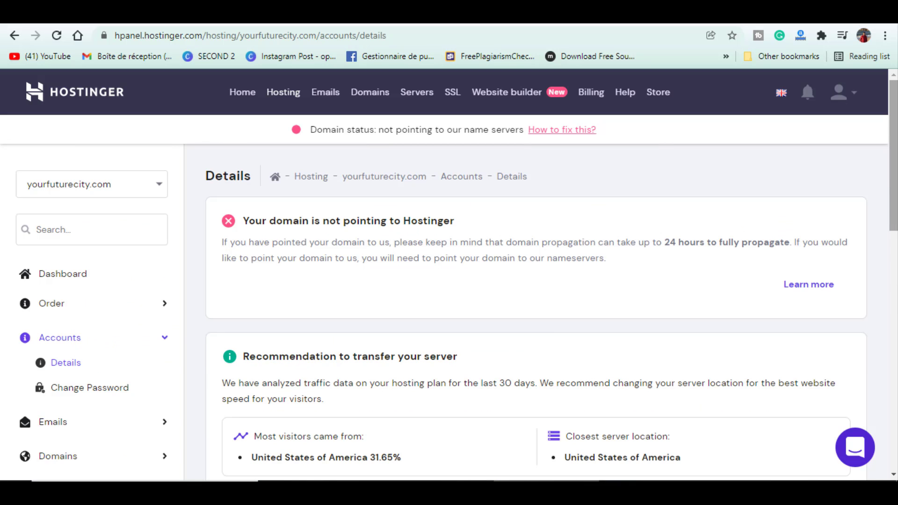
scroll("down", 3)
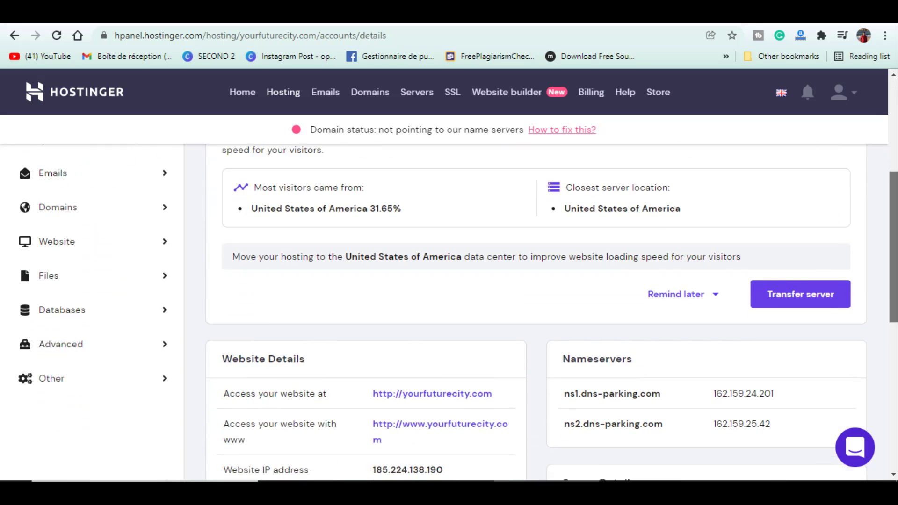
scroll("down", 3)
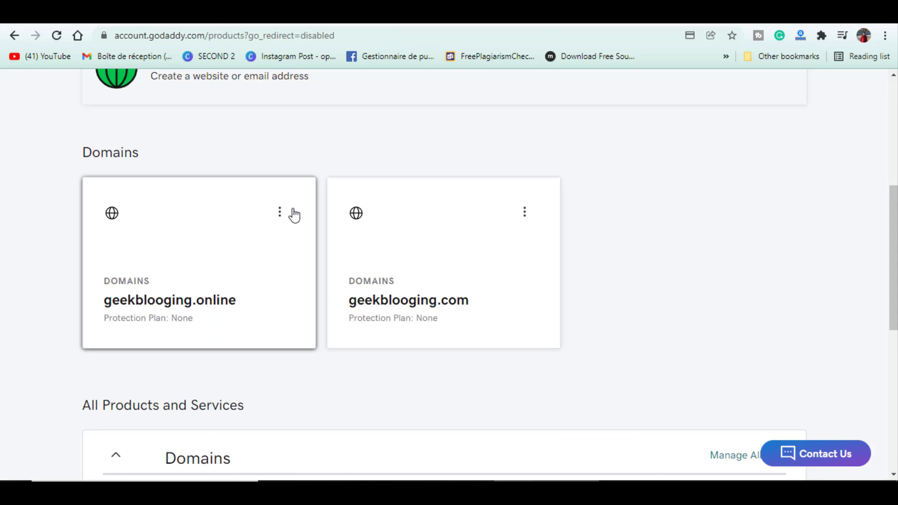
Open Manage DNS for geekblogging.online and scroll through its DNS records table.
left_click(280, 212)
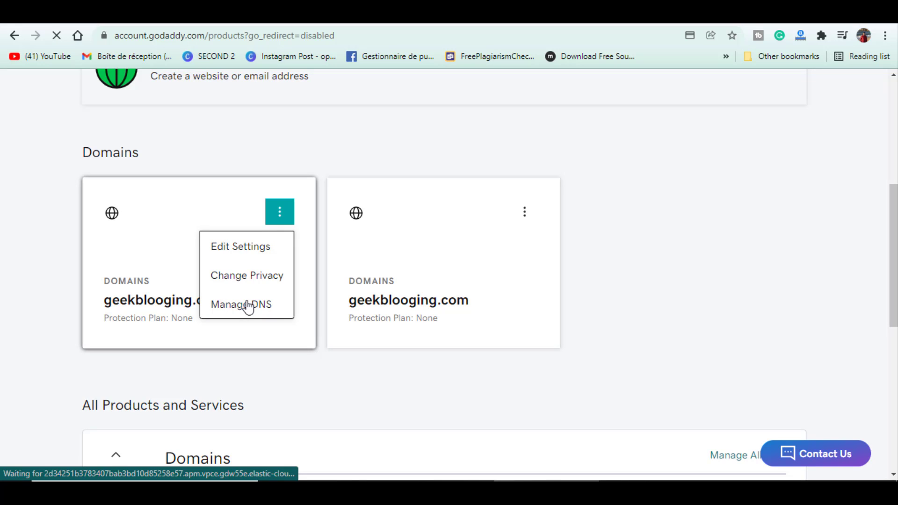
left_click(241, 304)
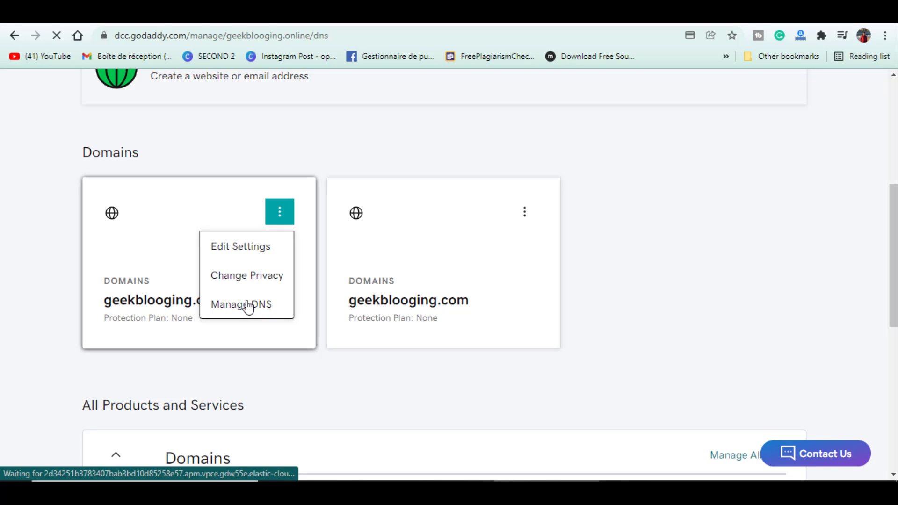
left_click(242, 304)
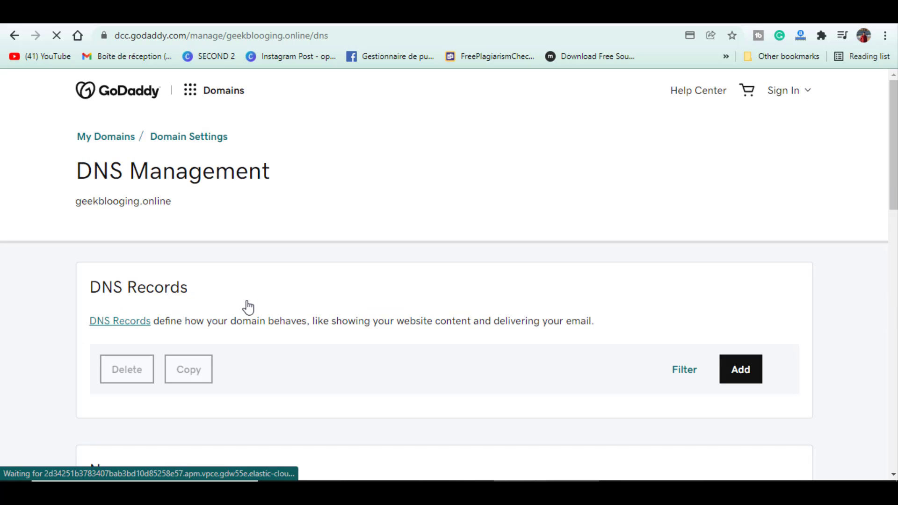
scroll("down", 3)
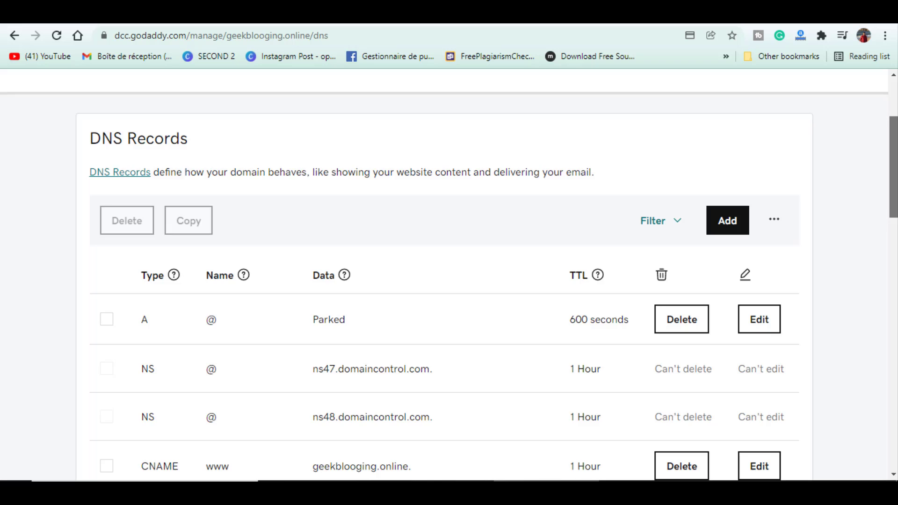
scroll("down", 3)
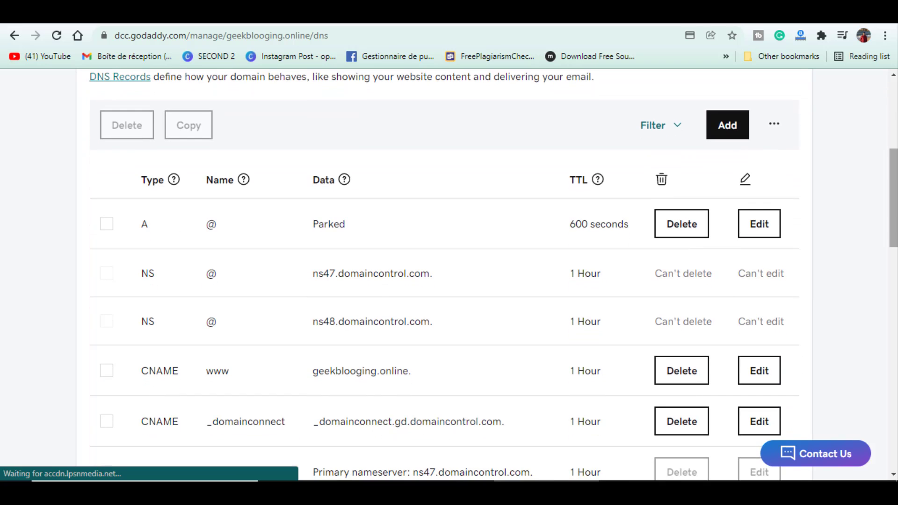
Set custom nameservers ns1.dns-parking.com and ns2.dns-parking.com and confirm the update.
scroll("down", 3)
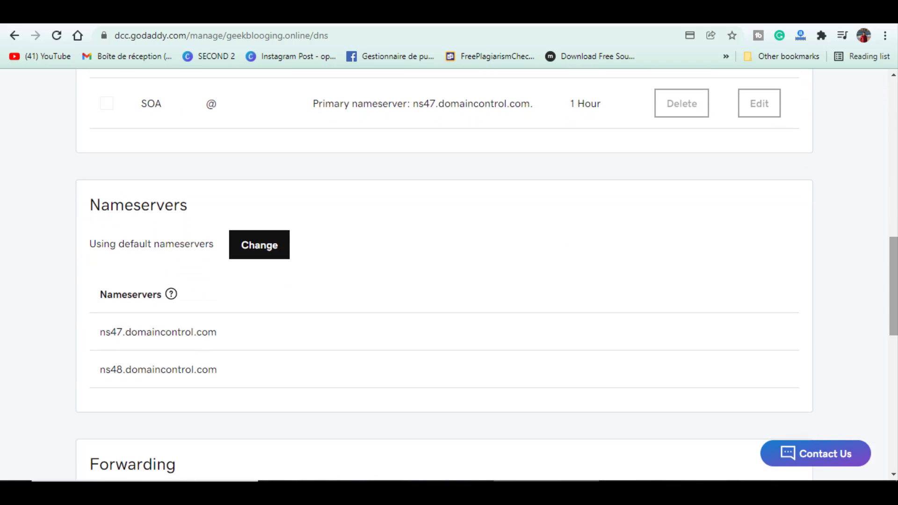
left_click(259, 244)
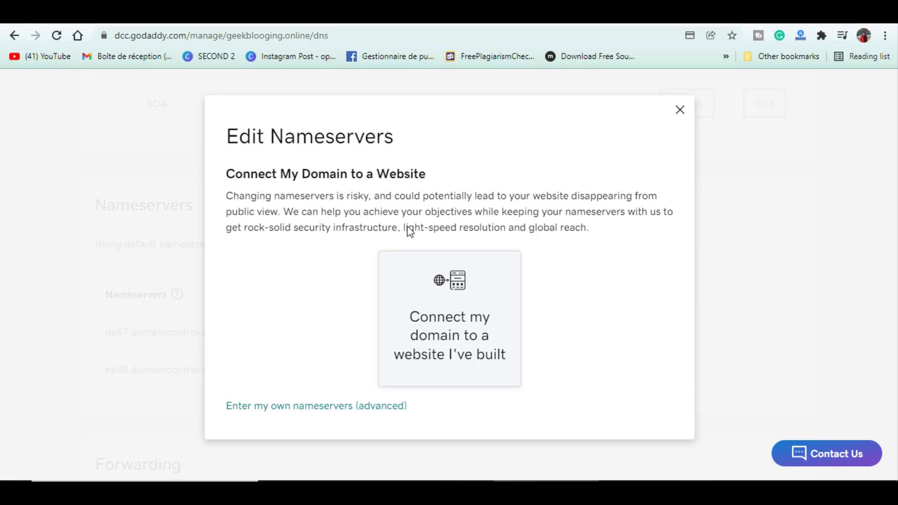
mouse_move(341, 413)
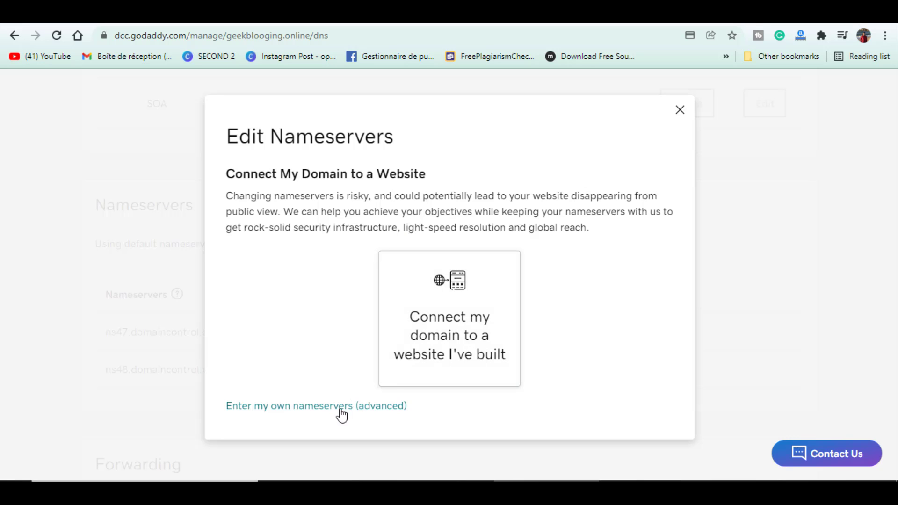
left_click(315, 405)
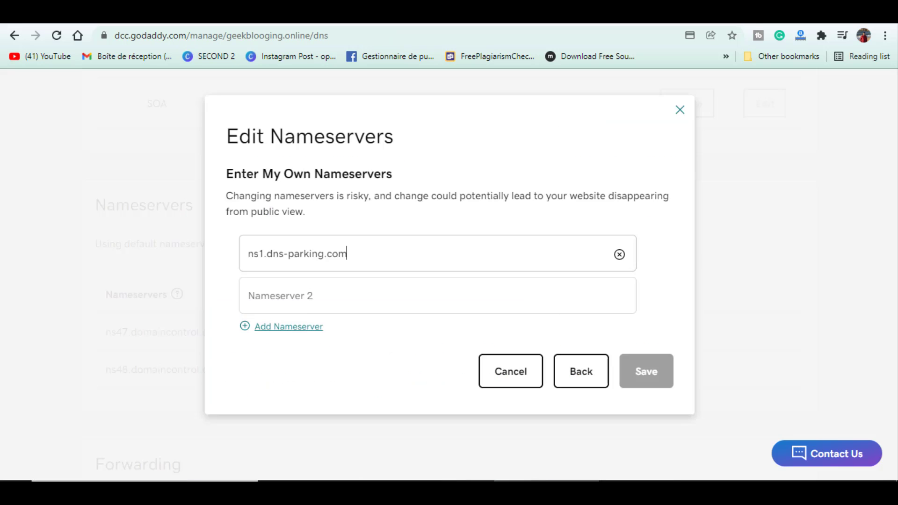
type("ns2.dns-parking.com")
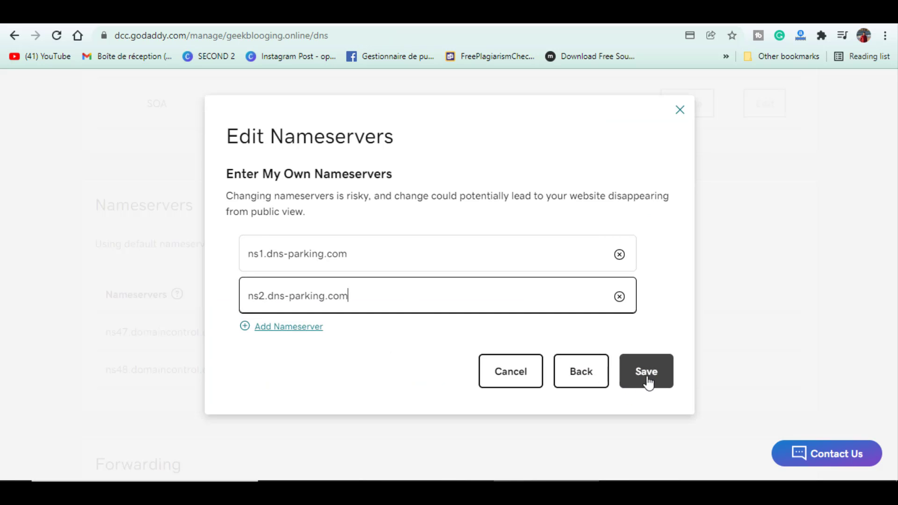
left_click(646, 371)
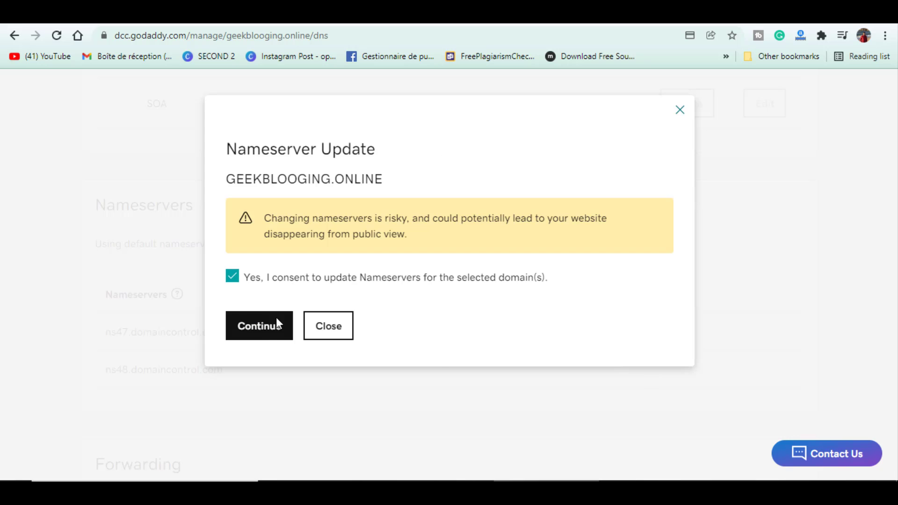
left_click(259, 325)
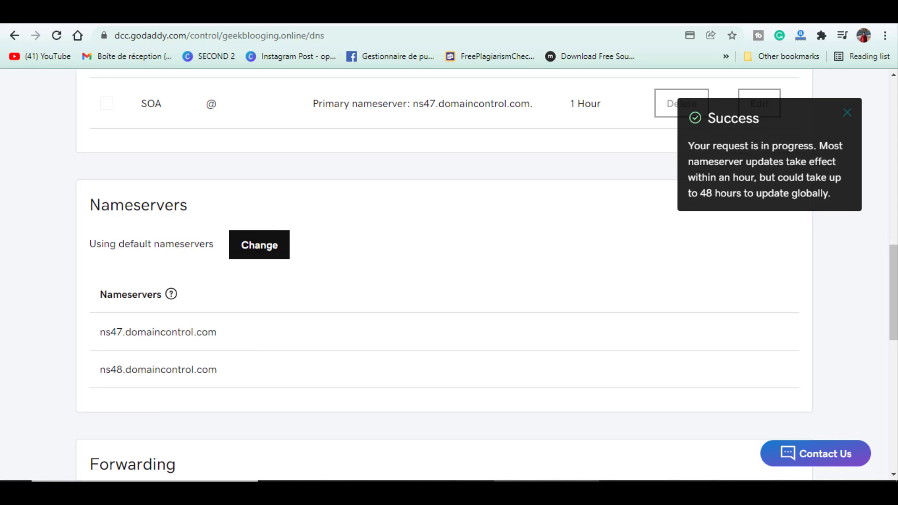
Add geekblooging.online as a new website on the hosting plan.
scroll("up", 3)
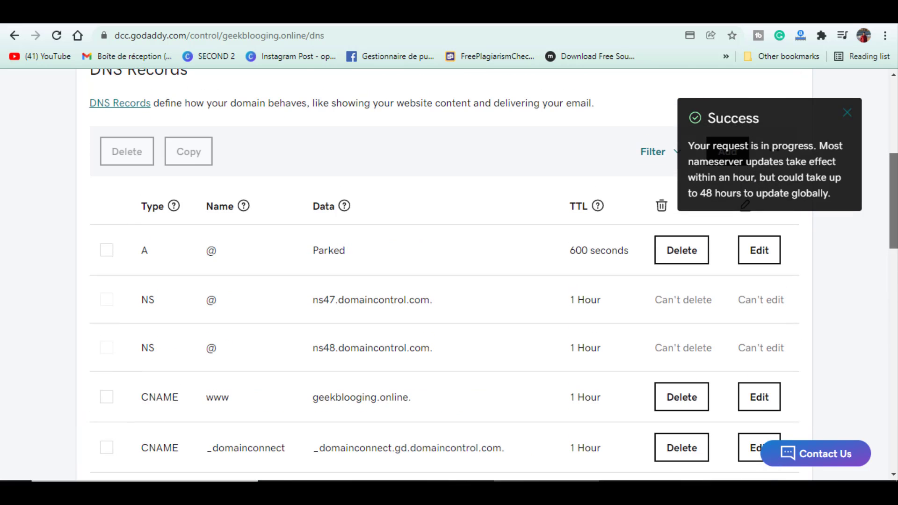
scroll("up", 3)
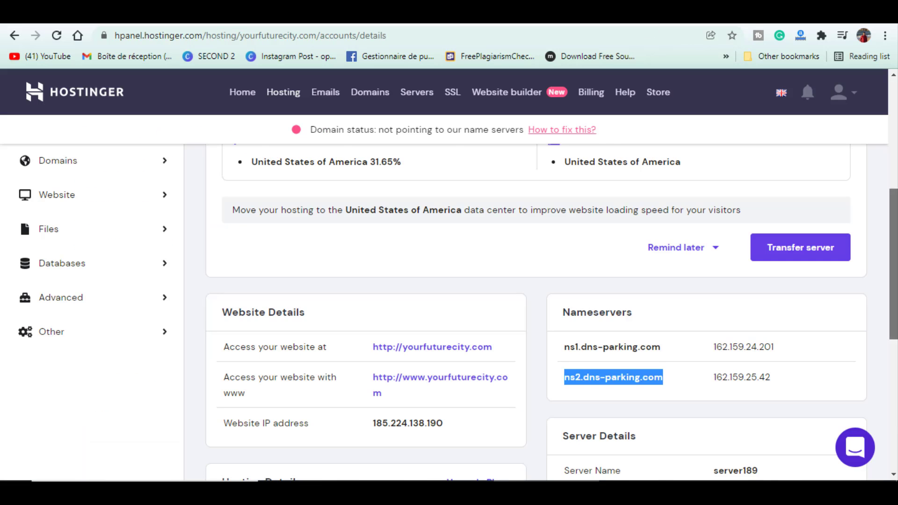
left_click(91, 184)
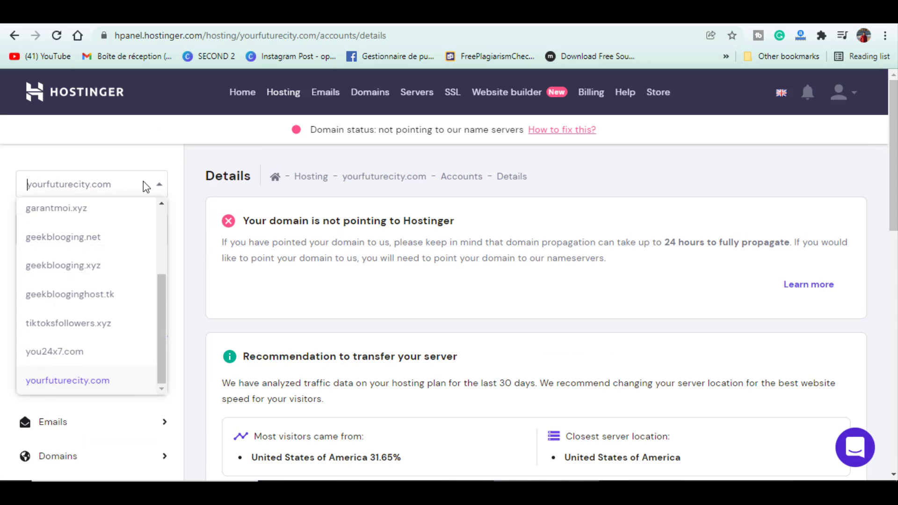
scroll("up", 3)
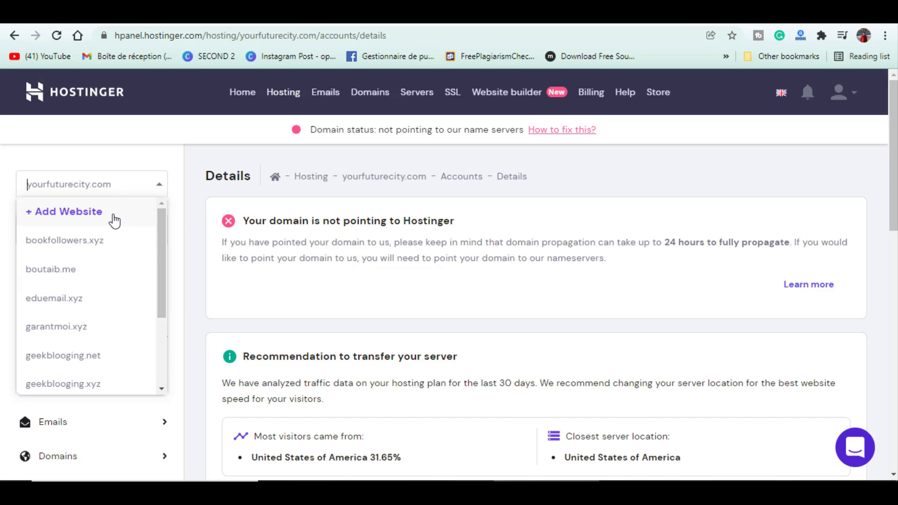
left_click(63, 212)
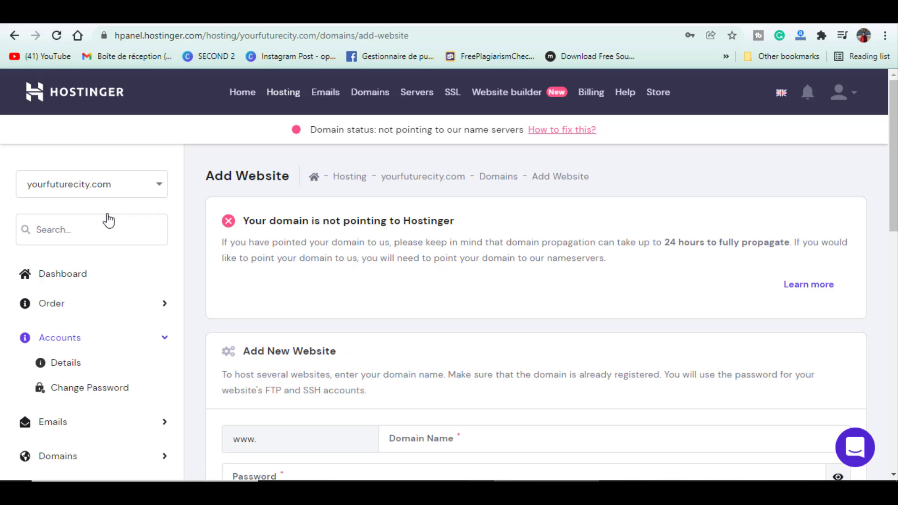
mouse_move(226, 230)
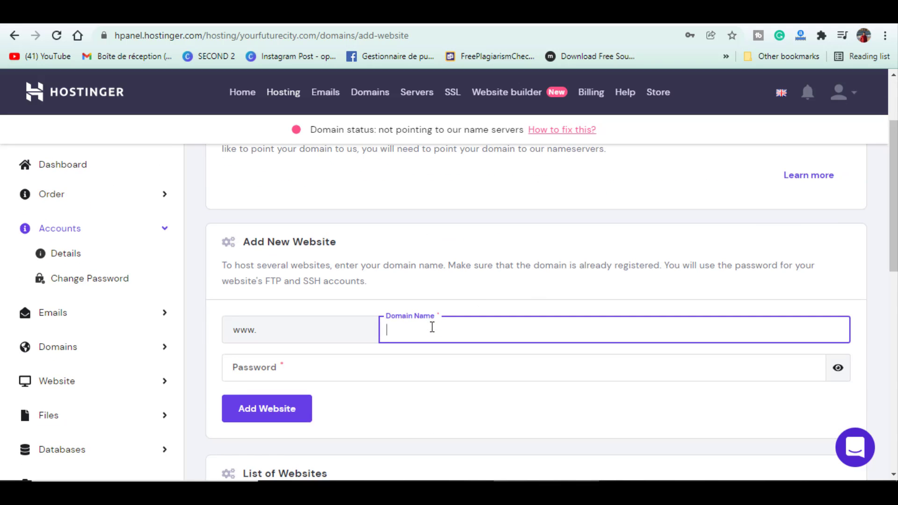
left_click(266, 409)
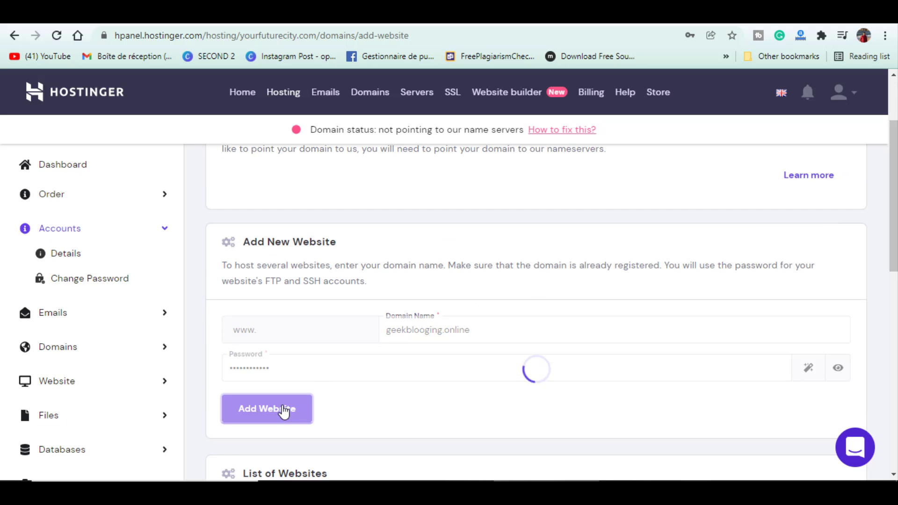
left_click(267, 409)
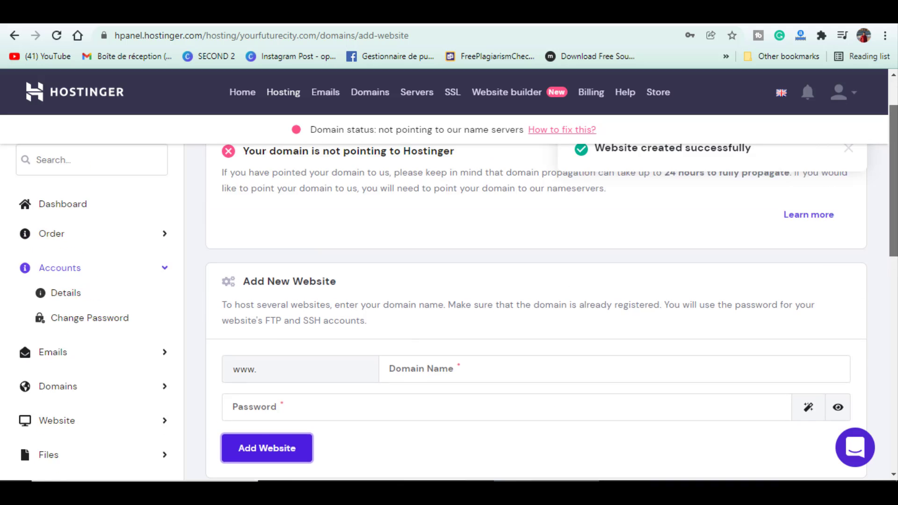
Switch the panel's domain selector to geekblooging.online.
left_click(90, 184)
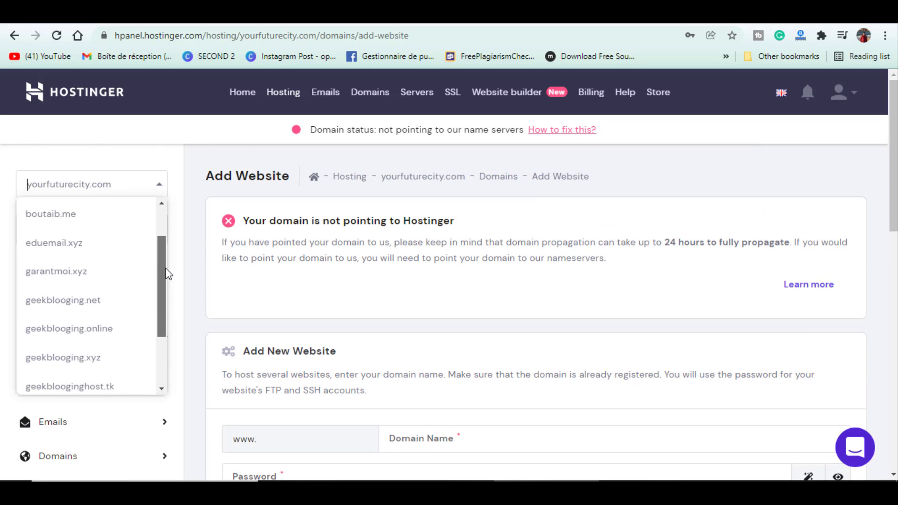
left_click(69, 328)
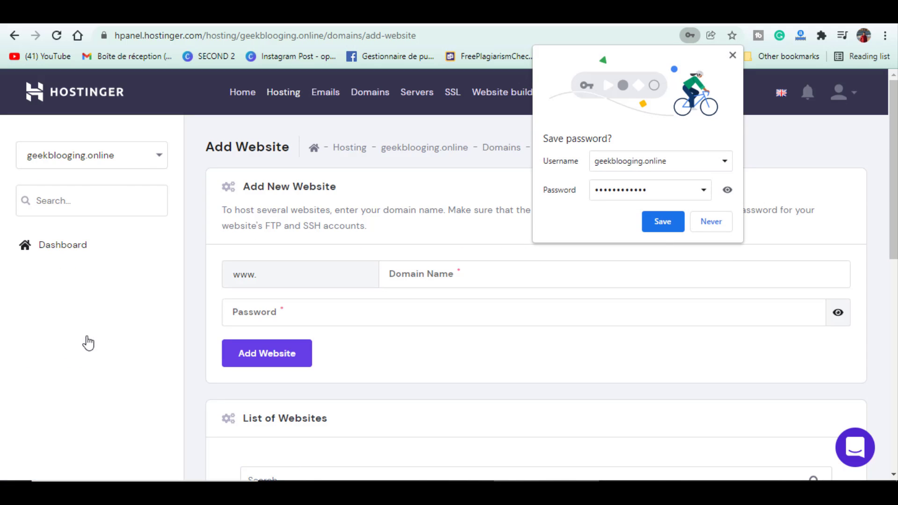
Dismiss the save-password popup and view the geekblooging.online dashboard down to the Website section.
left_click(710, 222)
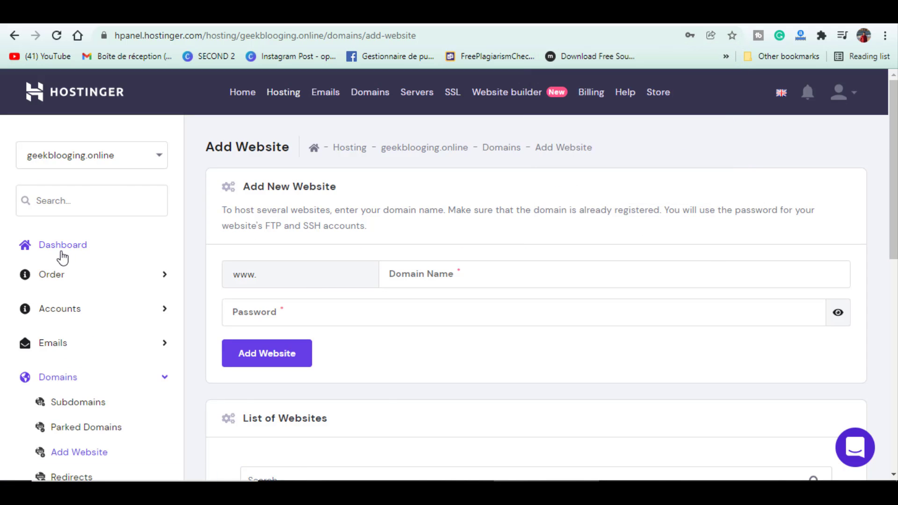
left_click(61, 244)
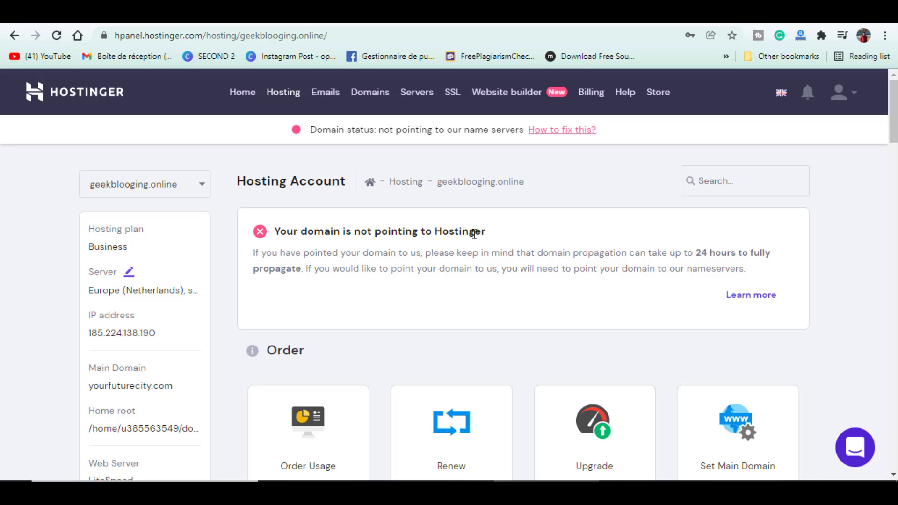
mouse_move(514, 244)
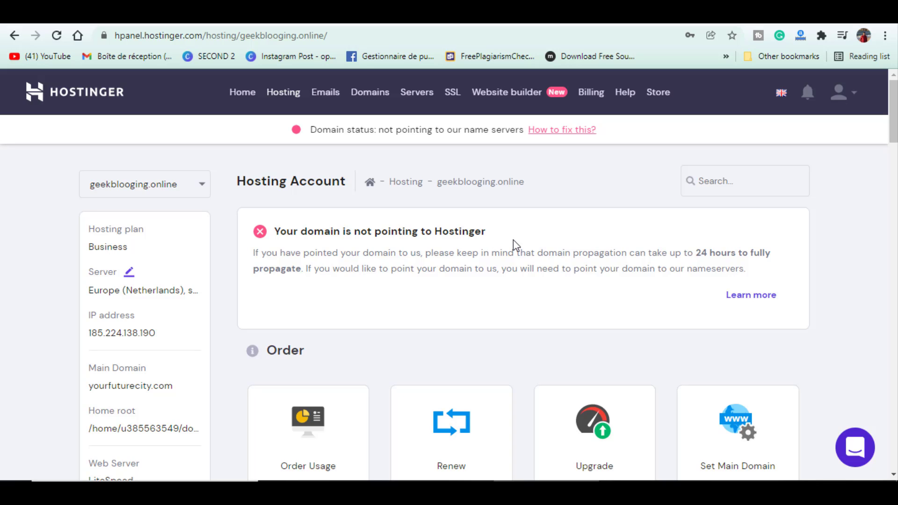
mouse_move(469, 404)
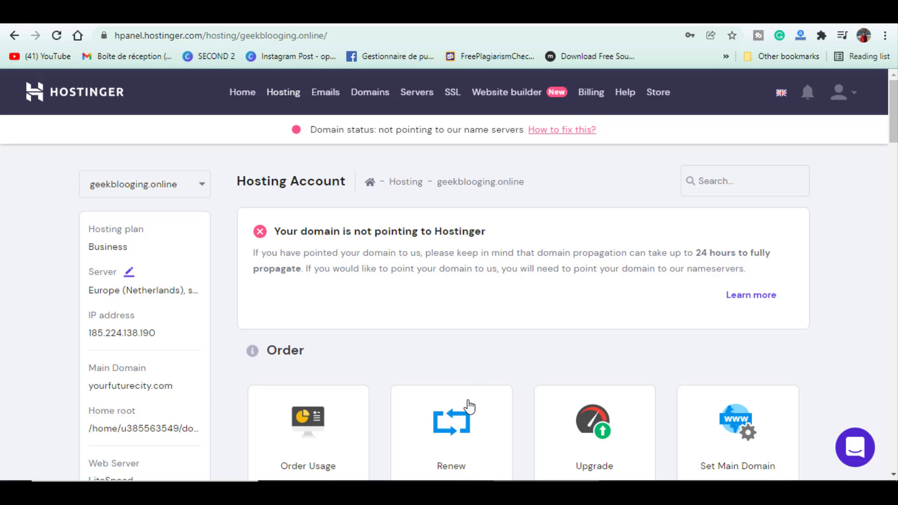
scroll("down", 3)
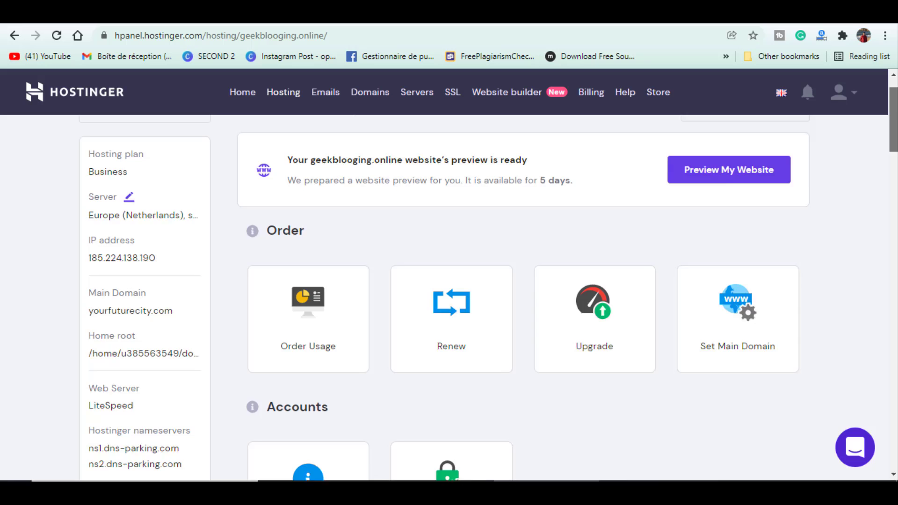
scroll("down", 3)
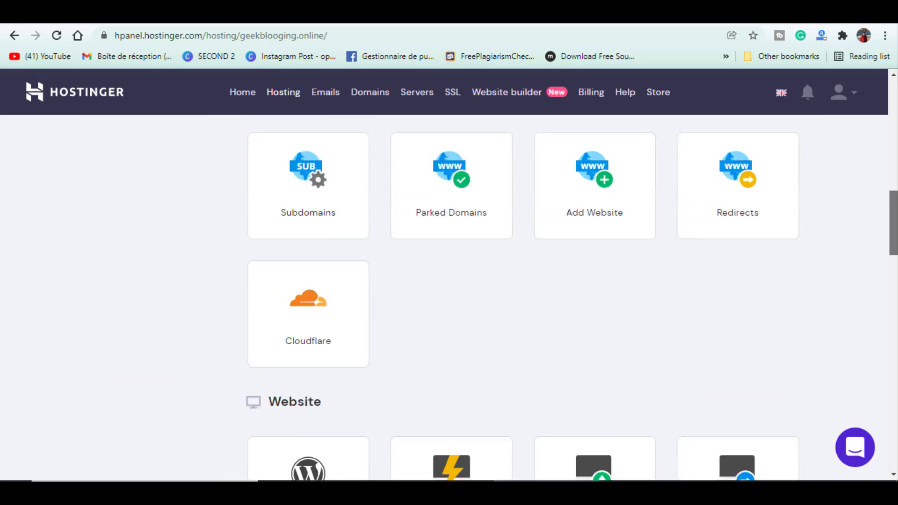
scroll("down", 3)
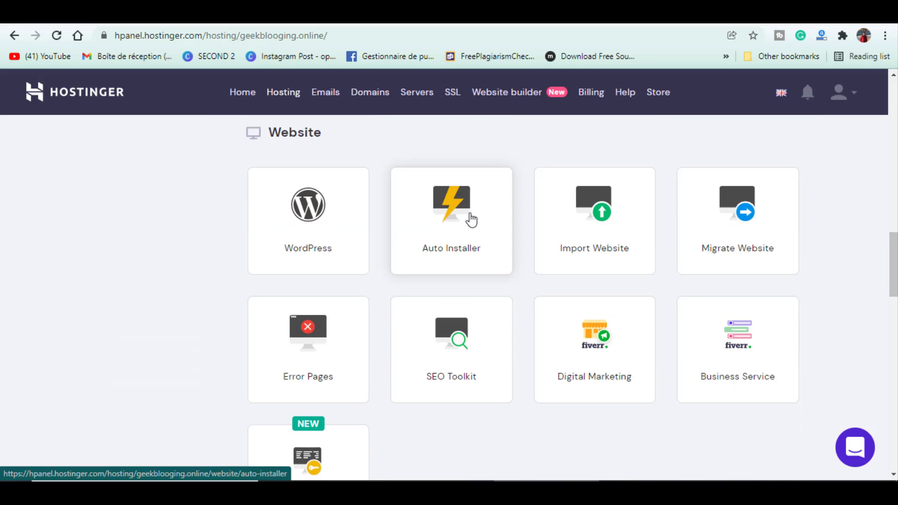
From Auto Installer, select WordPress to bring up the Install WordPress form.
left_click(451, 221)
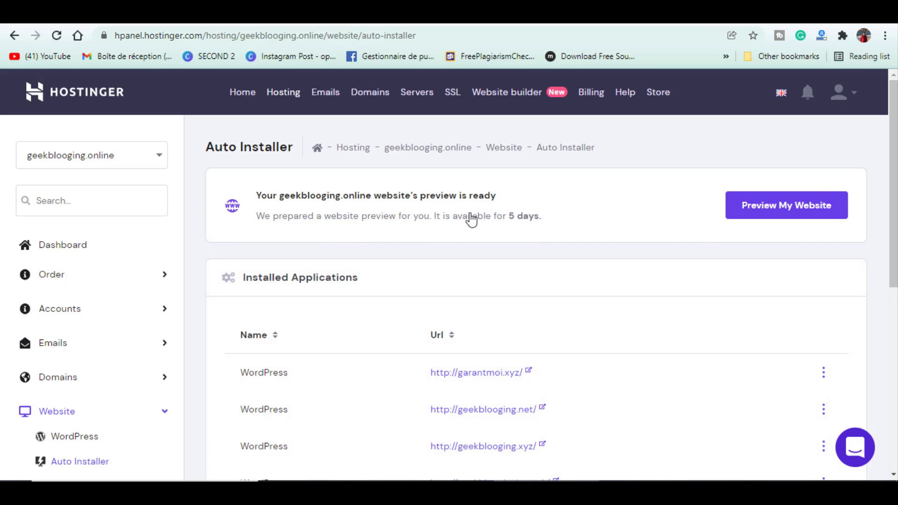
mouse_move(822, 194)
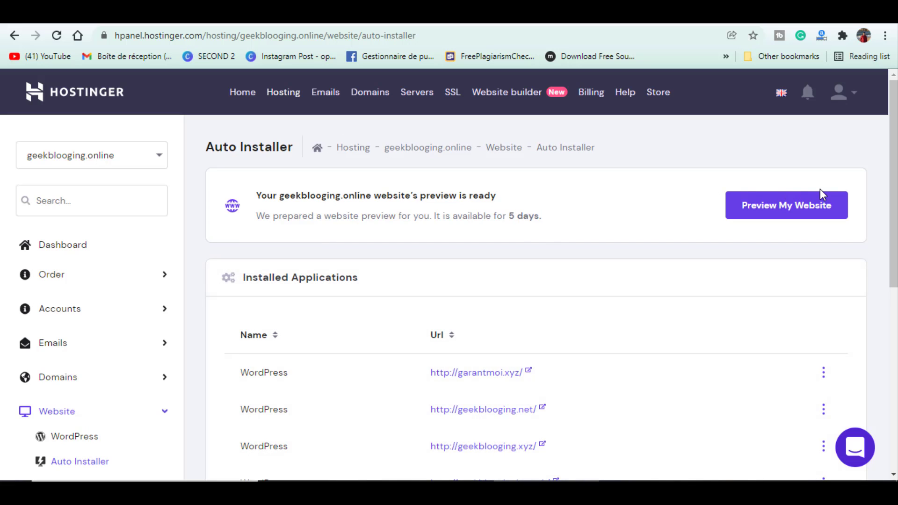
scroll("down", 3)
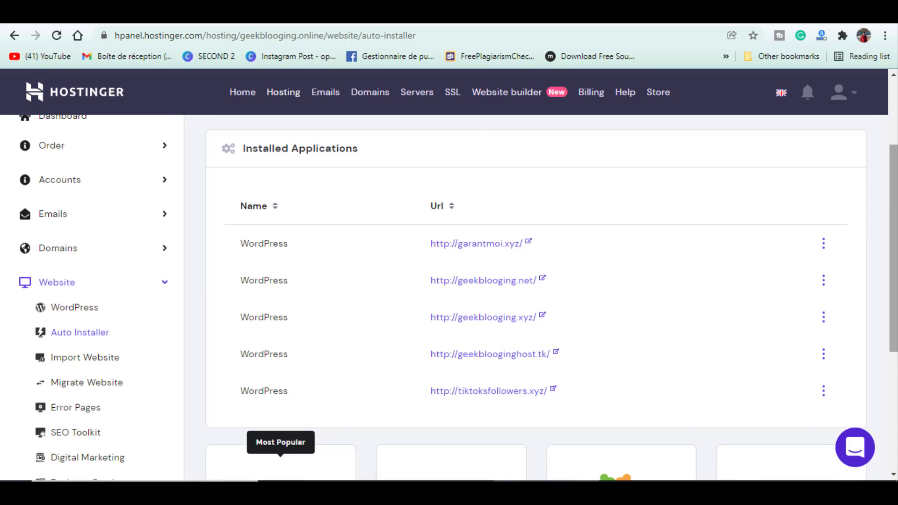
scroll("down", 3)
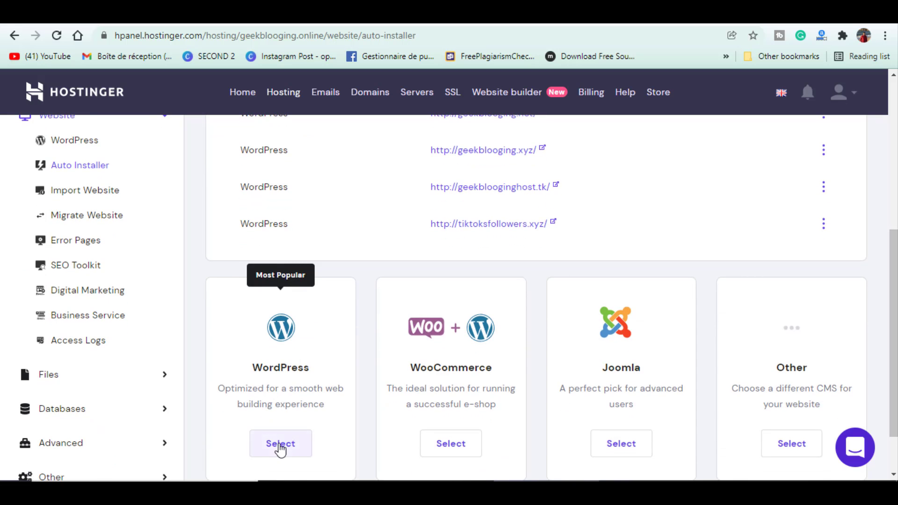
left_click(280, 443)
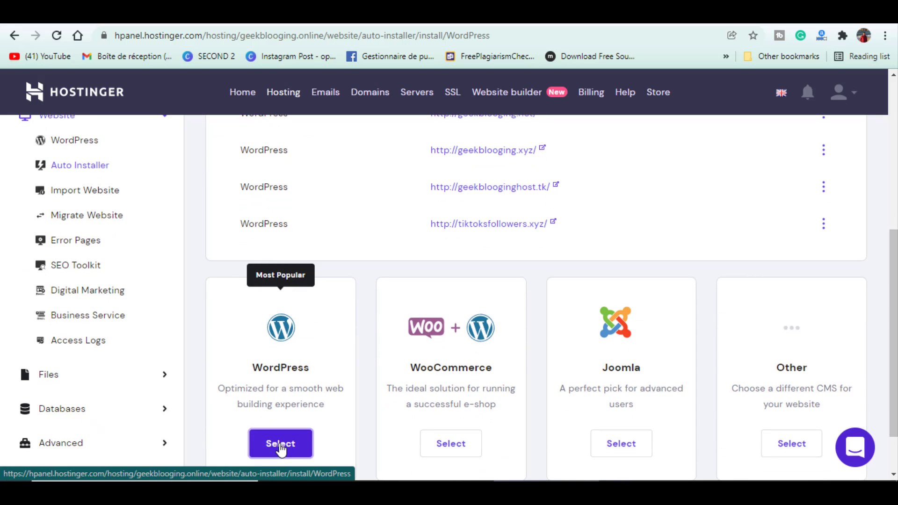
left_click(279, 443)
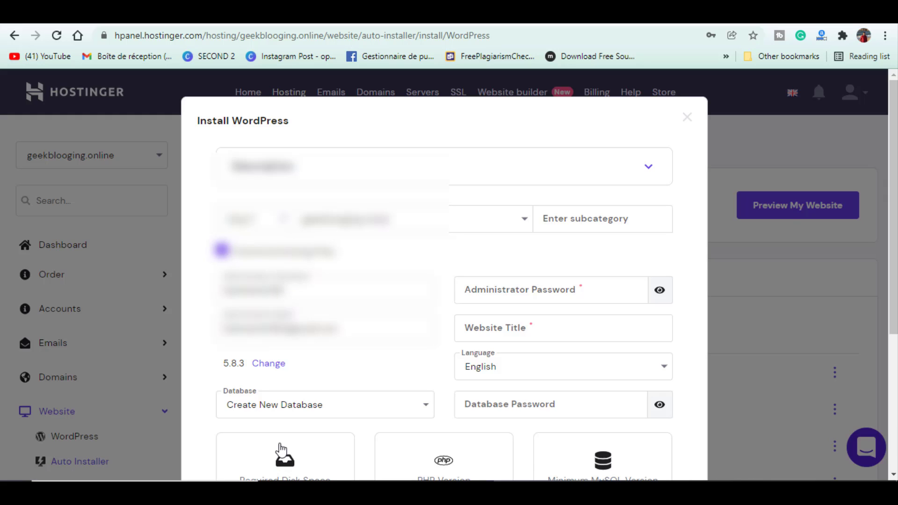
Title the site 'GeekBlooging: Website testing', choose always update to latest version, and install.
left_click(562, 327)
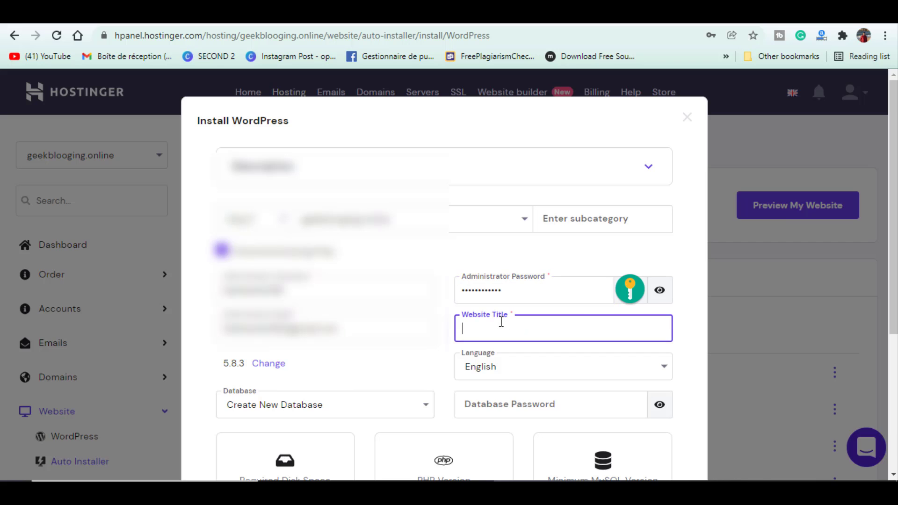
type("GeekBlooging: Website testing")
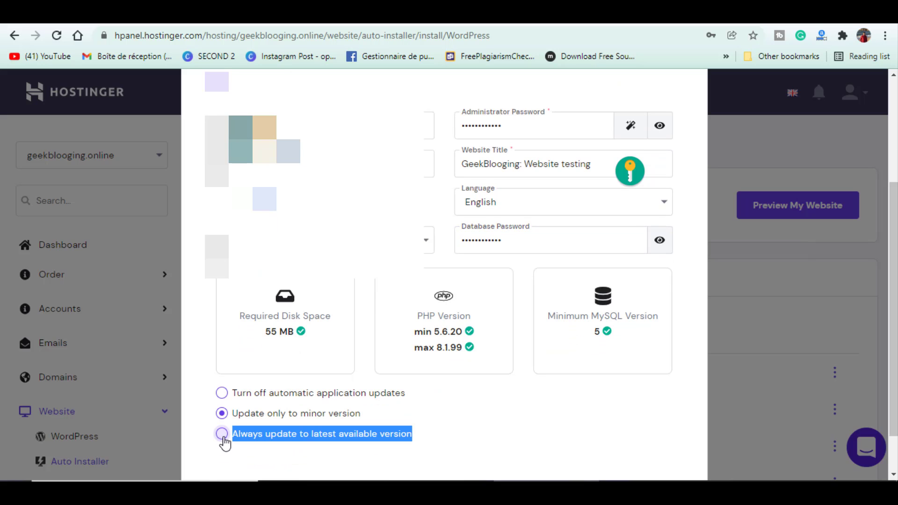
left_click(221, 433)
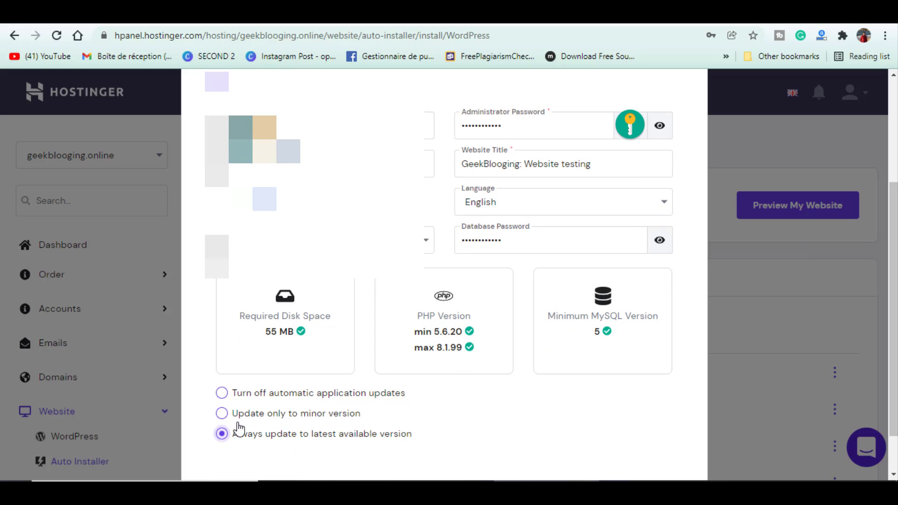
scroll("down", 3)
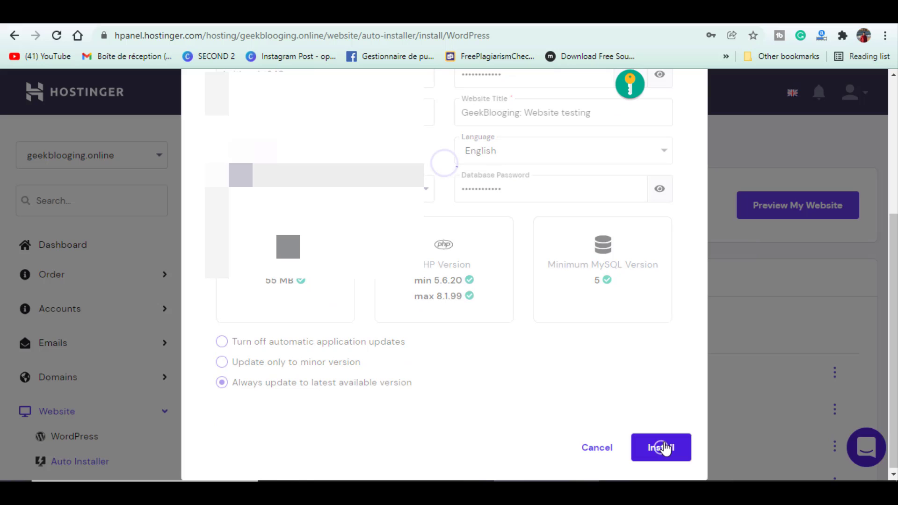
left_click(661, 447)
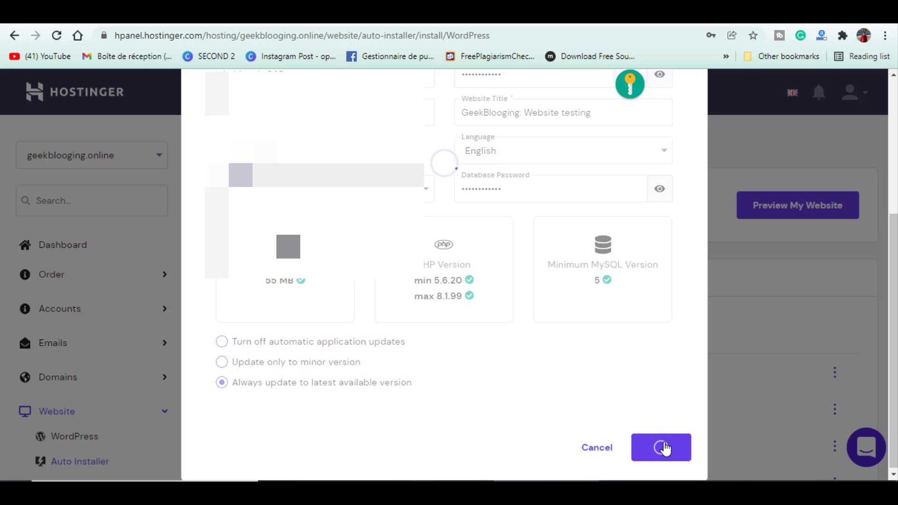
left_click(660, 447)
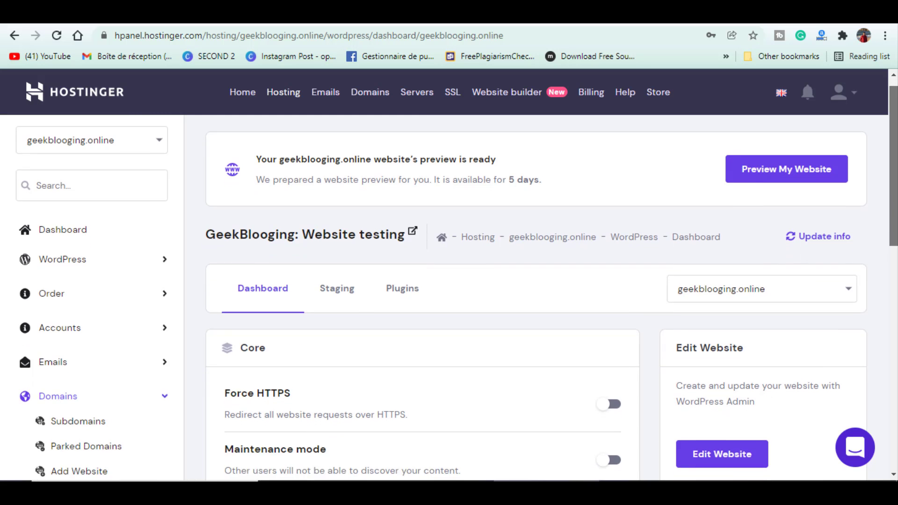
Launch the WordPress admin for geekblogging.online via Edit Website on the WordPress dashboard.
scroll("down", 3)
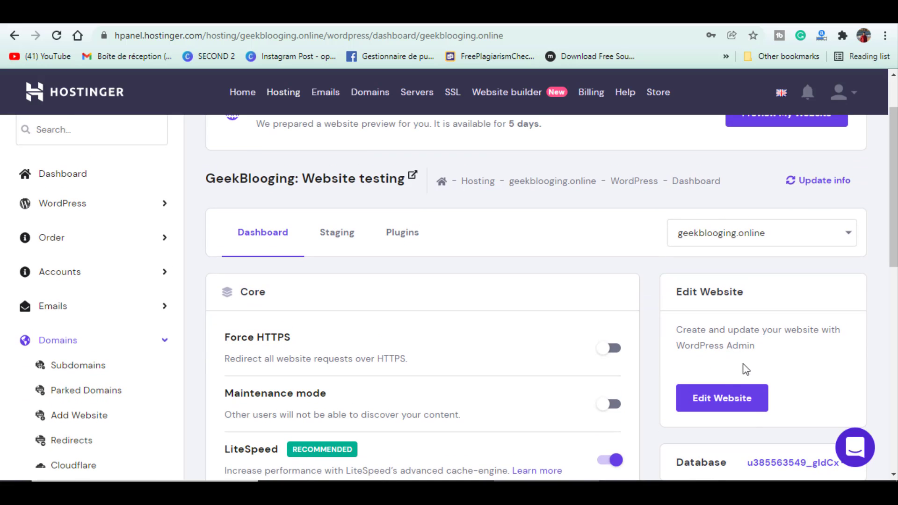
left_click(721, 398)
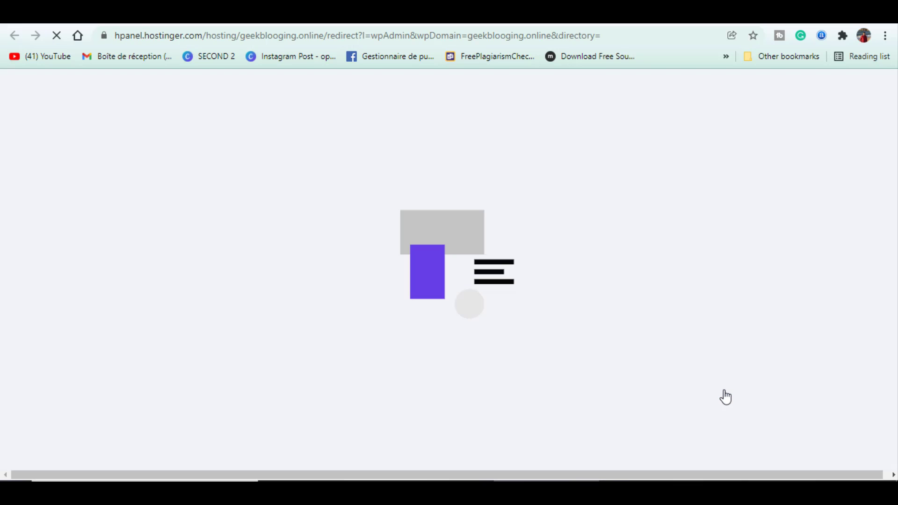